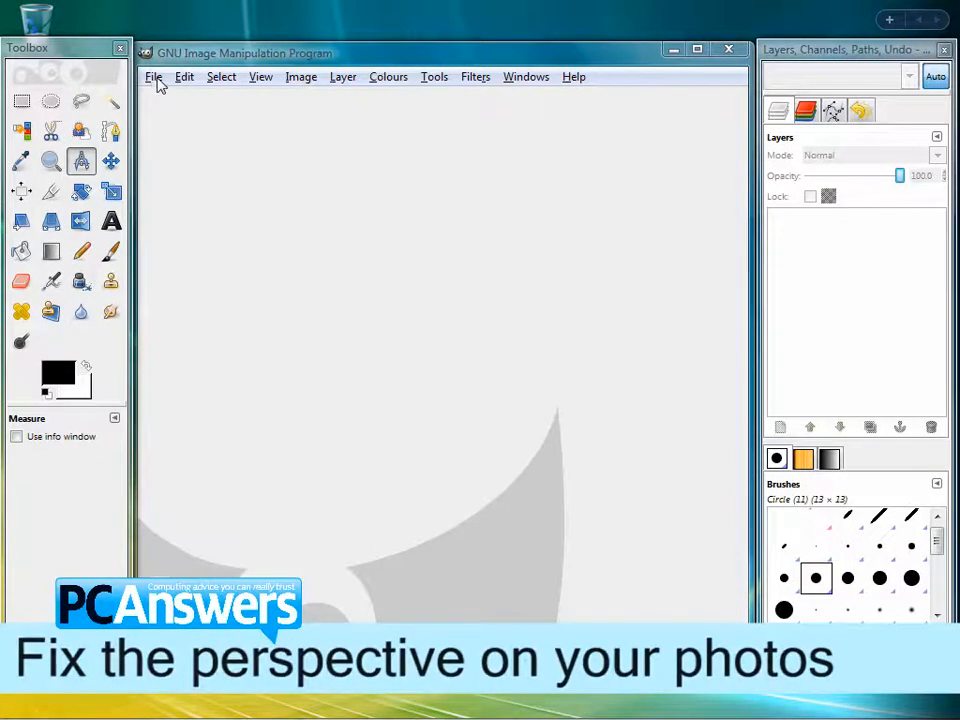
- Open the night seascape photo 2180410147.jpg from the Downloads folder
{"action": "left_click", "coordinate": [153, 76]}
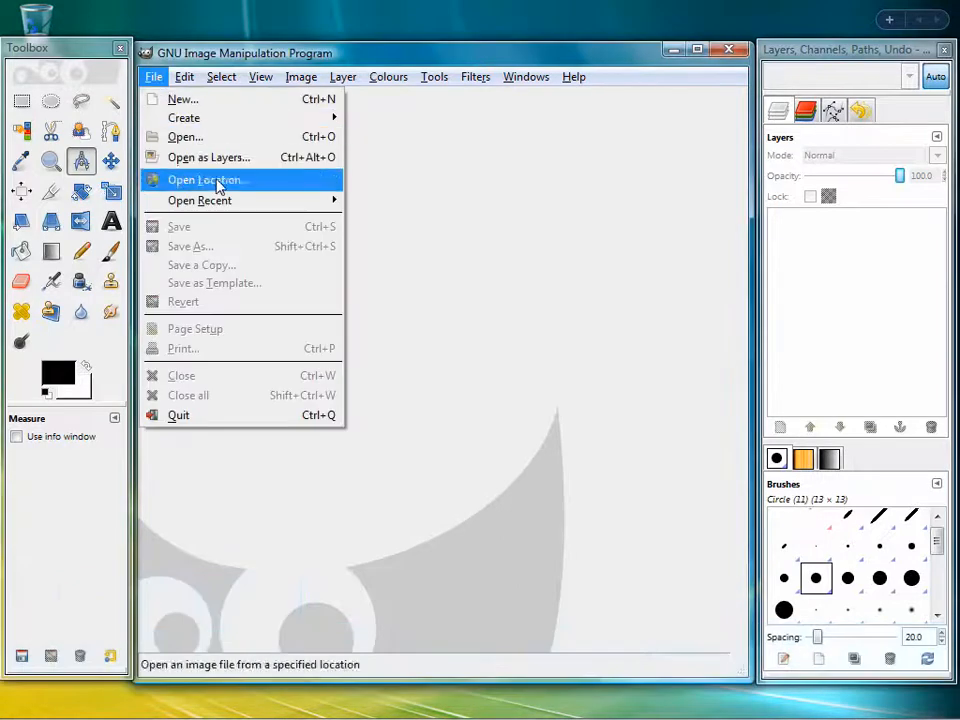
{"action": "left_click", "coordinate": [205, 179]}
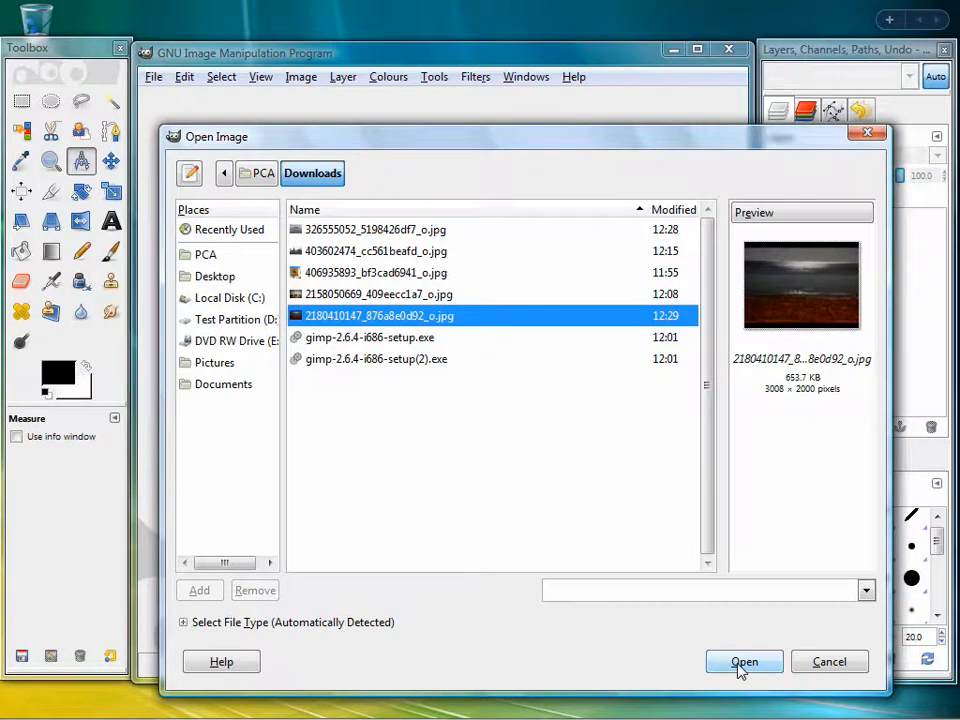
{"action": "left_click", "coordinate": [744, 661]}
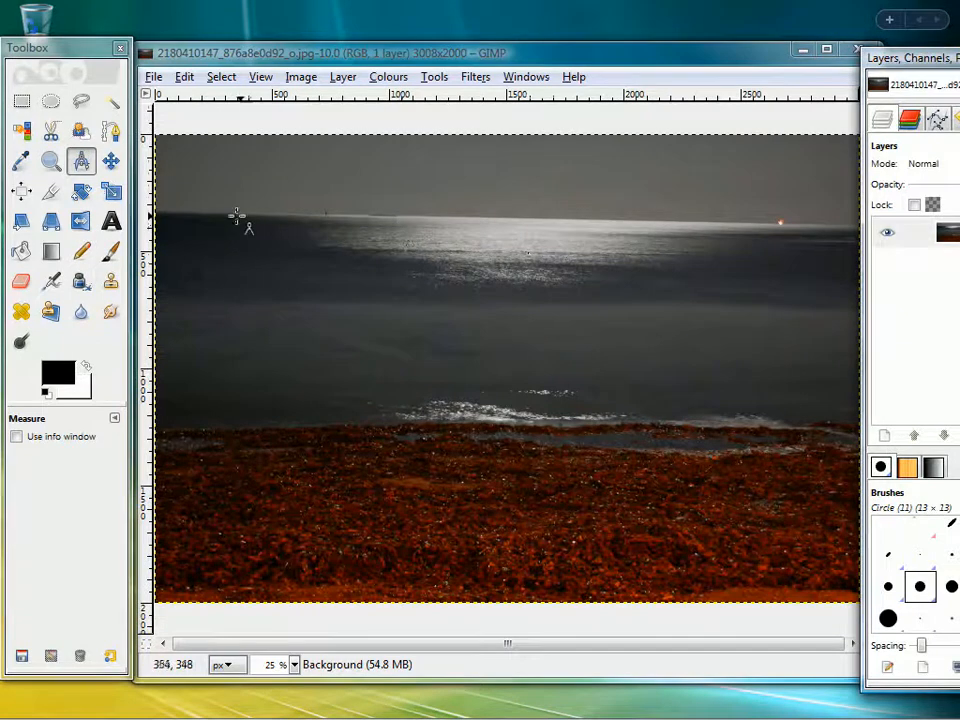
{"action": "mouse_move", "coordinate": [717, 233]}
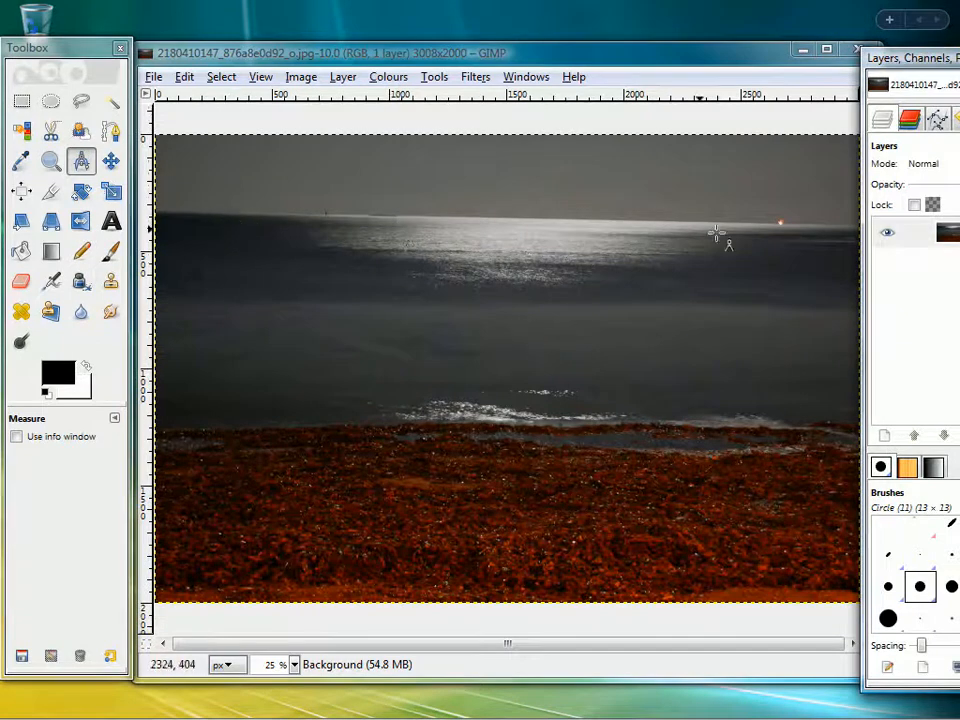
{"action": "mouse_move", "coordinate": [515, 235]}
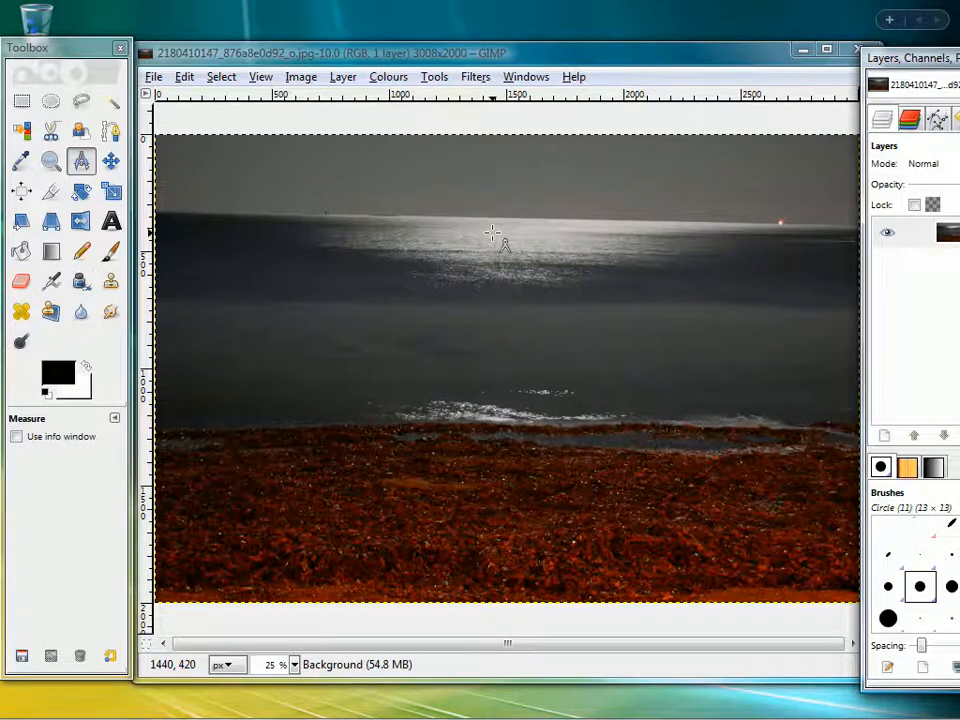
{"action": "mouse_move", "coordinate": [500, 238]}
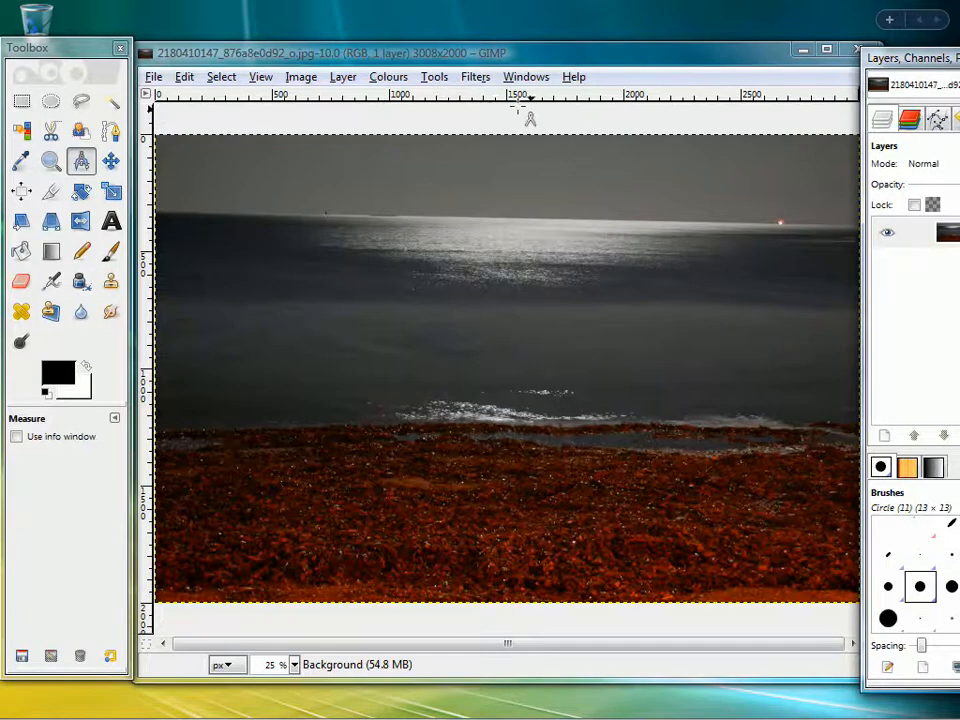
{"action": "left_click", "coordinate": [475, 76]}
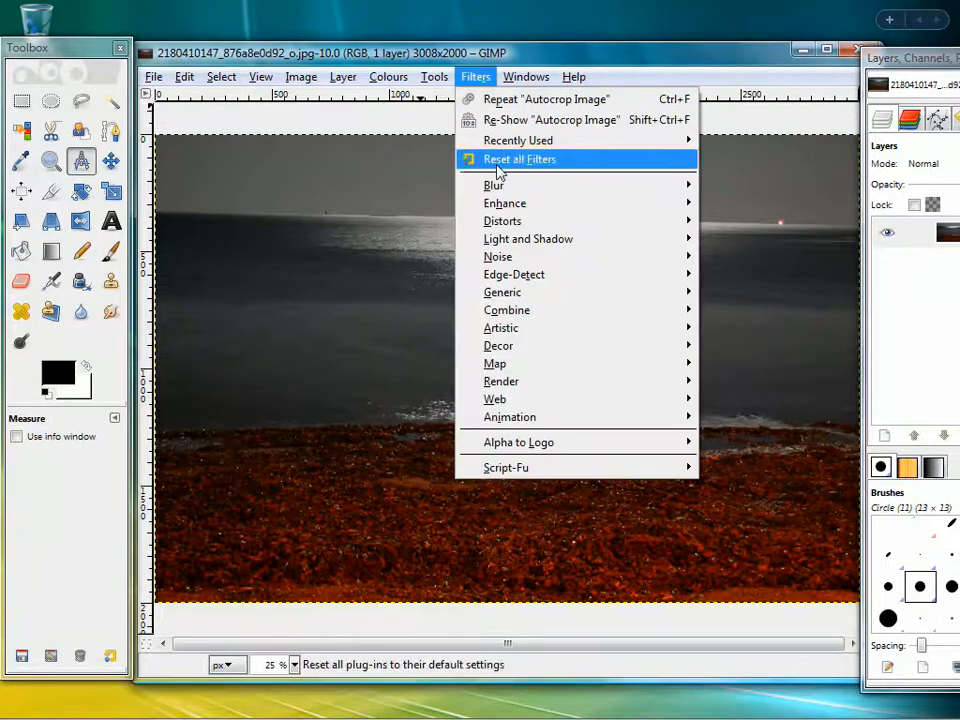
{"action": "left_click", "coordinate": [434, 76]}
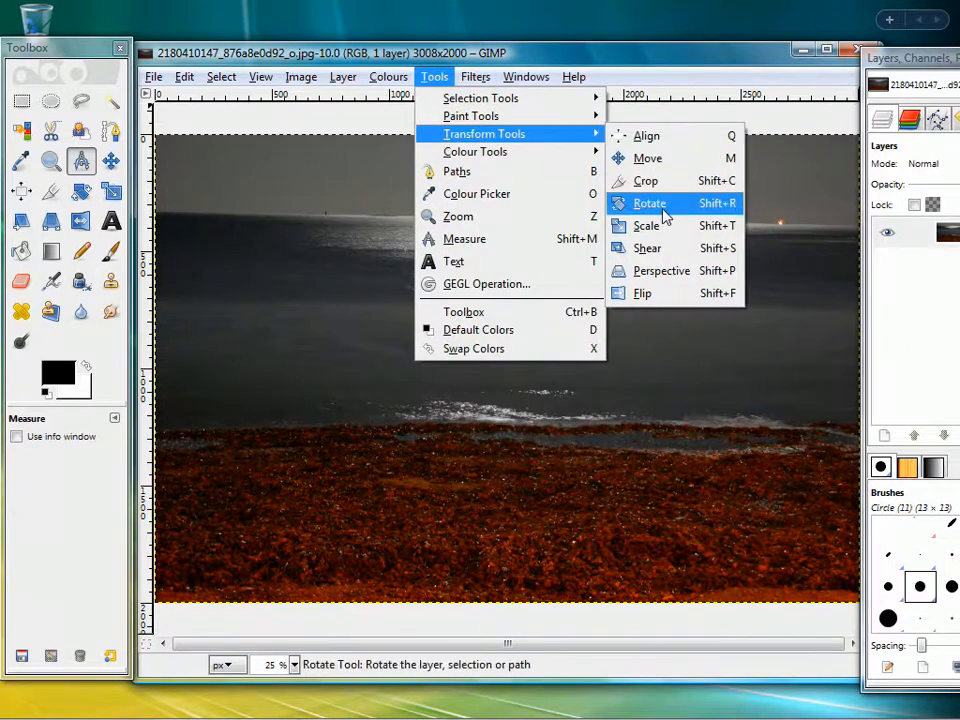
{"action": "left_click", "coordinate": [649, 203]}
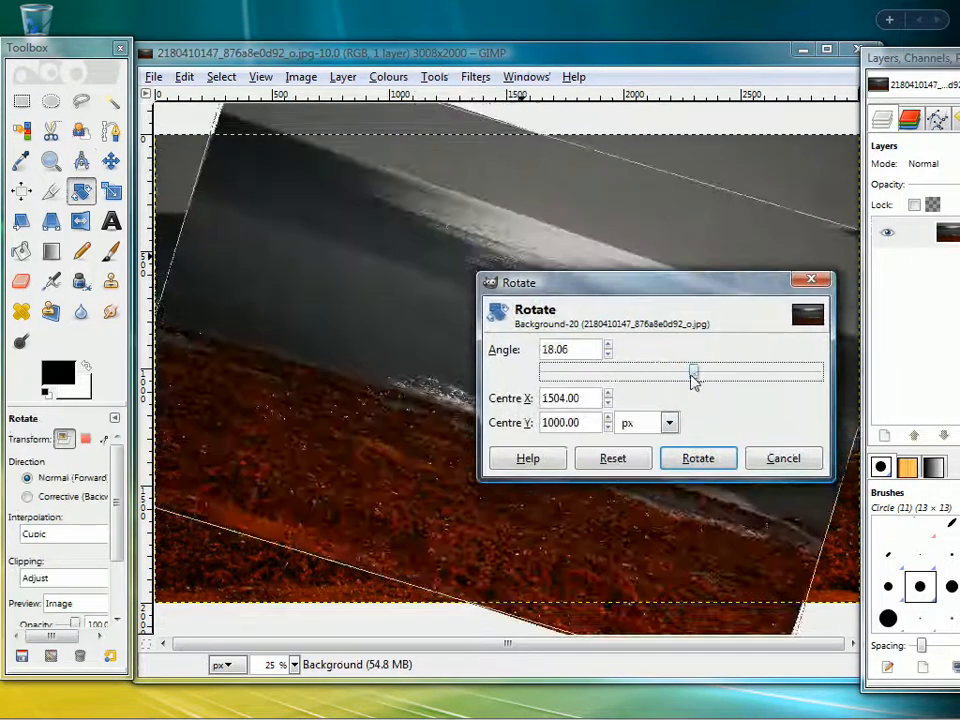
{"action": "left_click_drag", "start_coordinate": [693, 372], "coordinate": [680, 372]}
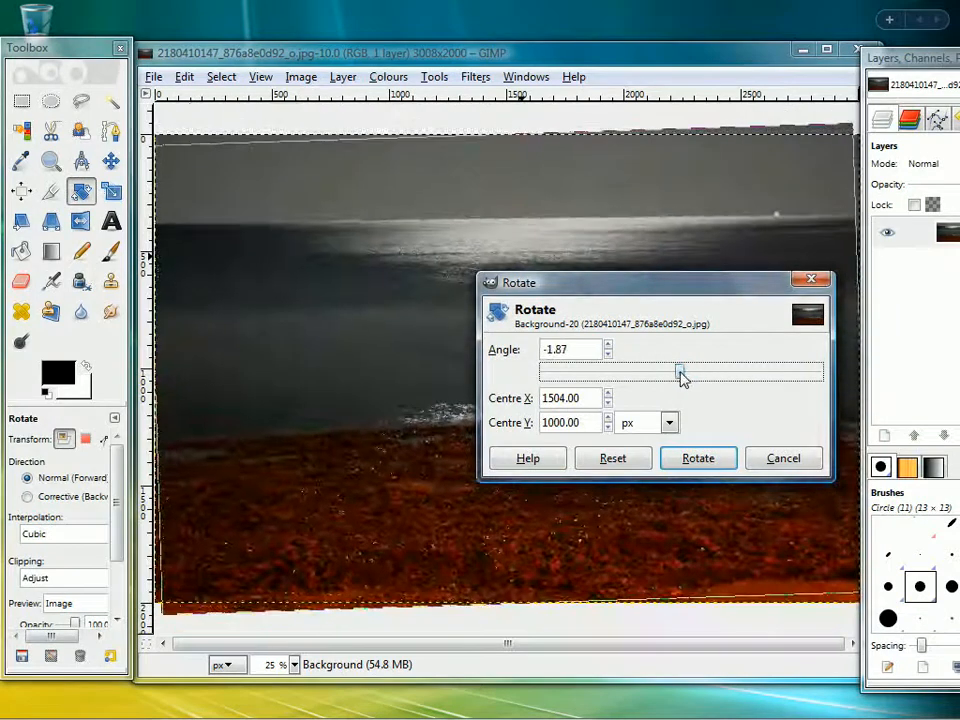
{"action": "left_click", "coordinate": [697, 458]}
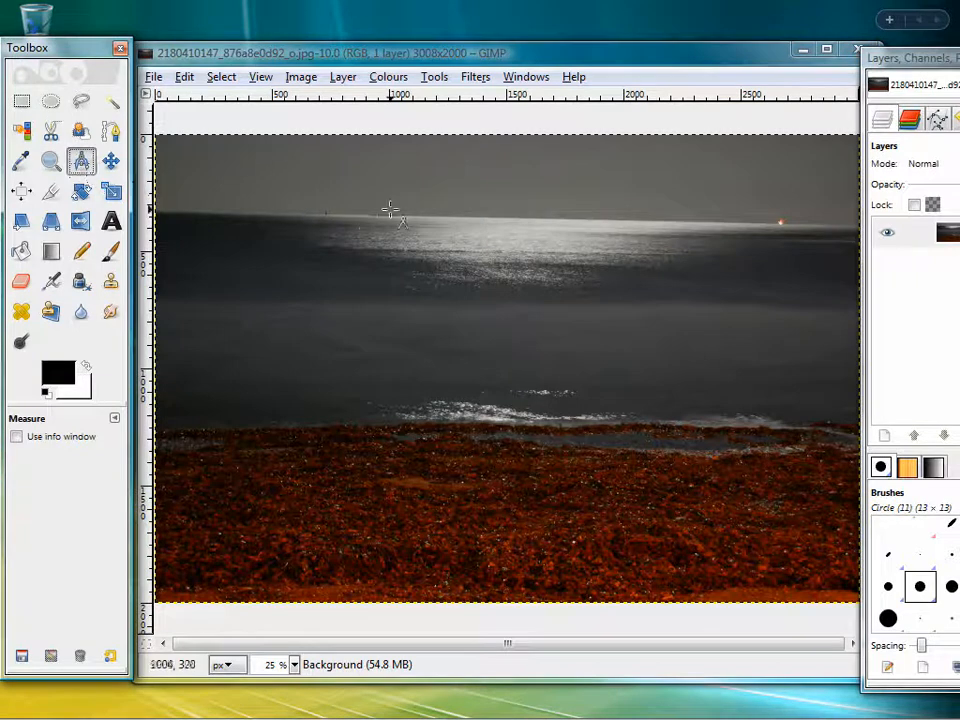
- Measure along the horizon, reading a 1.17° tilt over about 2556 pixels
{"action": "left_click_drag", "start_coordinate": [255, 213], "coordinate": [445, 225]}
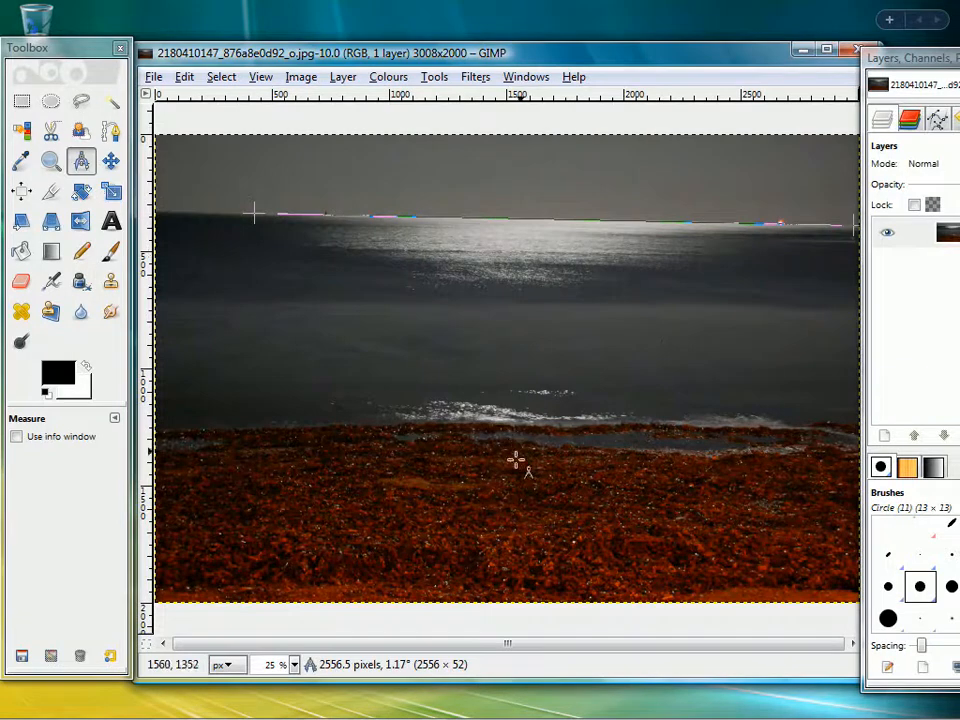
{"action": "mouse_move", "coordinate": [505, 475]}
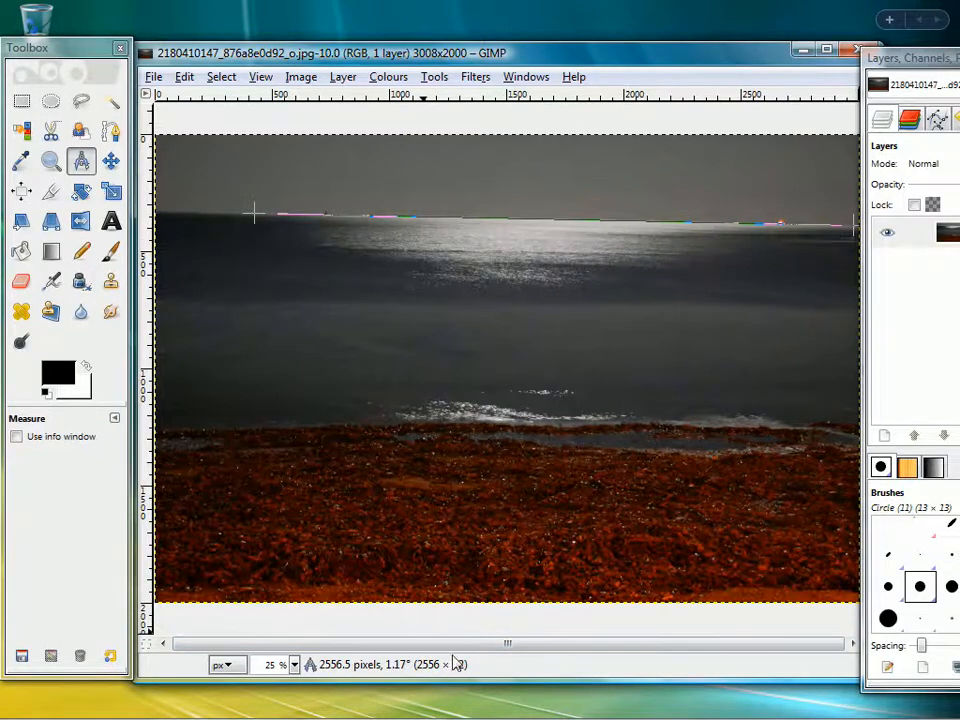
{"action": "mouse_move", "coordinate": [634, 218]}
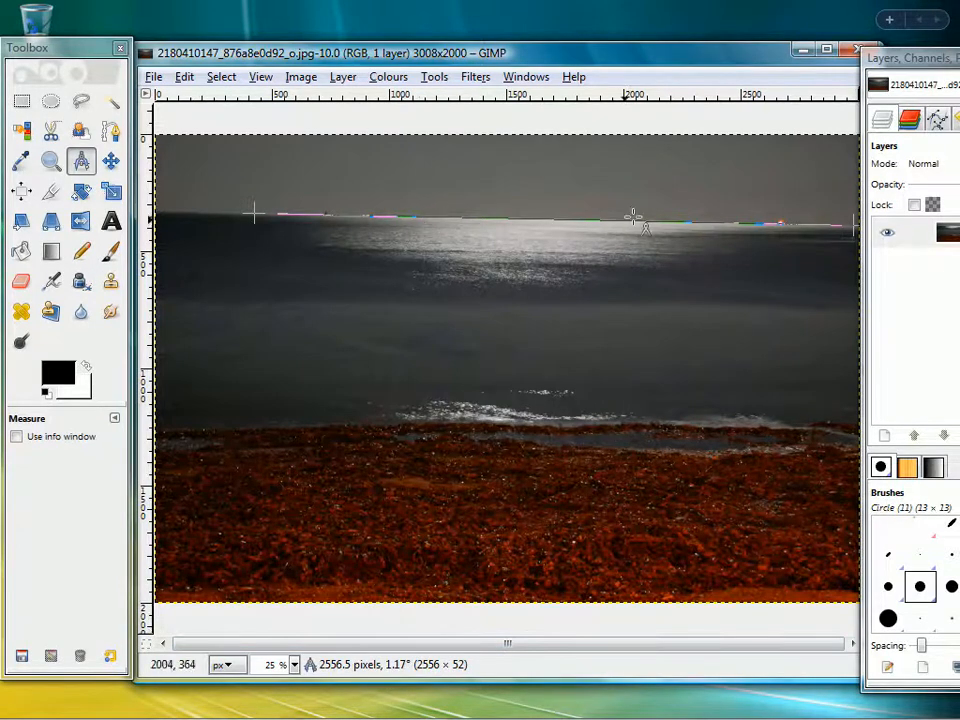
{"action": "mouse_move", "coordinate": [678, 215]}
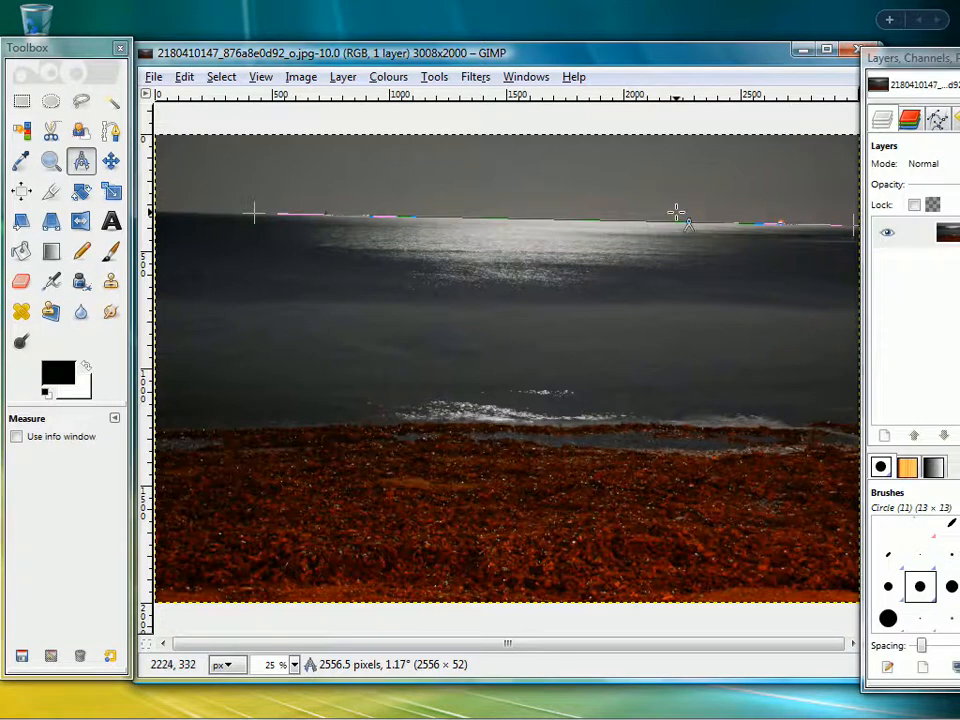
{"action": "mouse_move", "coordinate": [480, 85]}
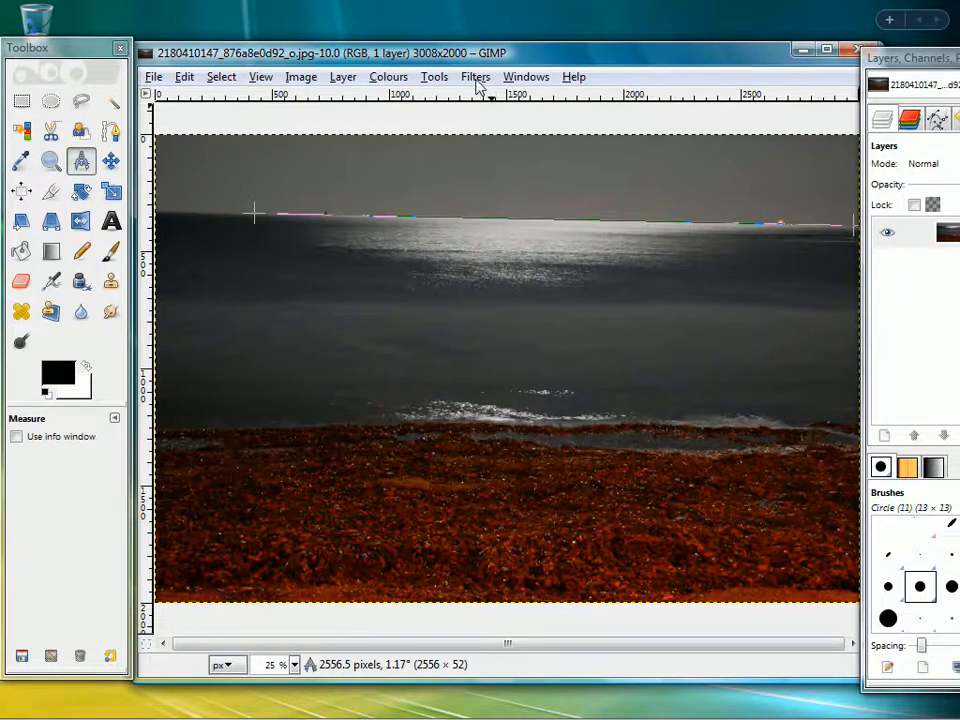
- Rotate the seascape by 1.17° to level the horizon
{"action": "left_click", "coordinate": [434, 76]}
{"action": "type", "text": "-"}
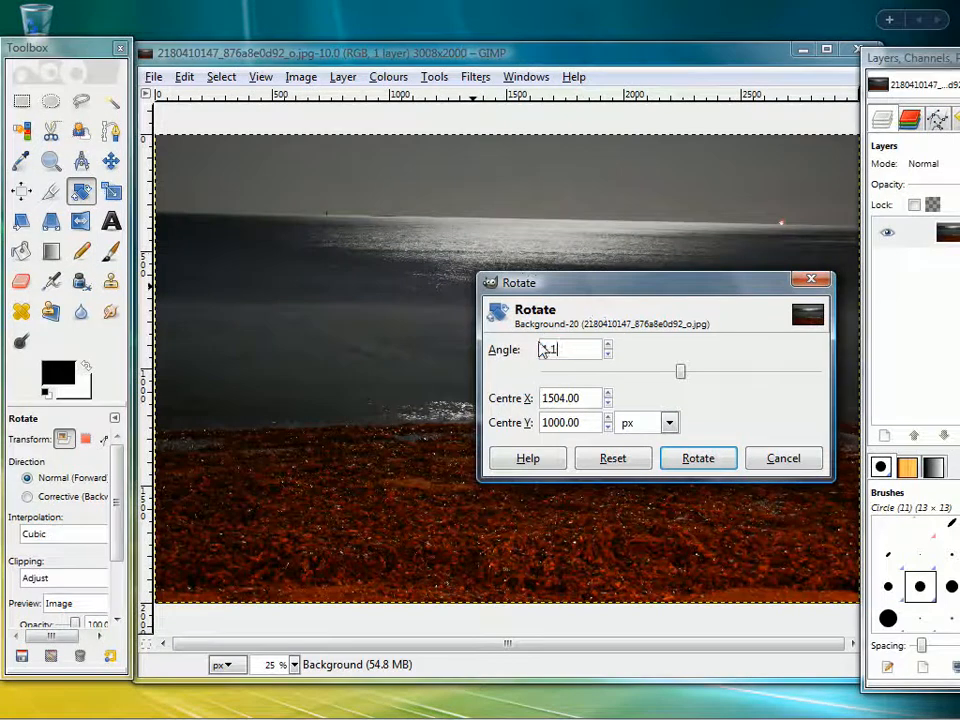
{"action": "type", "text": "1.17"}
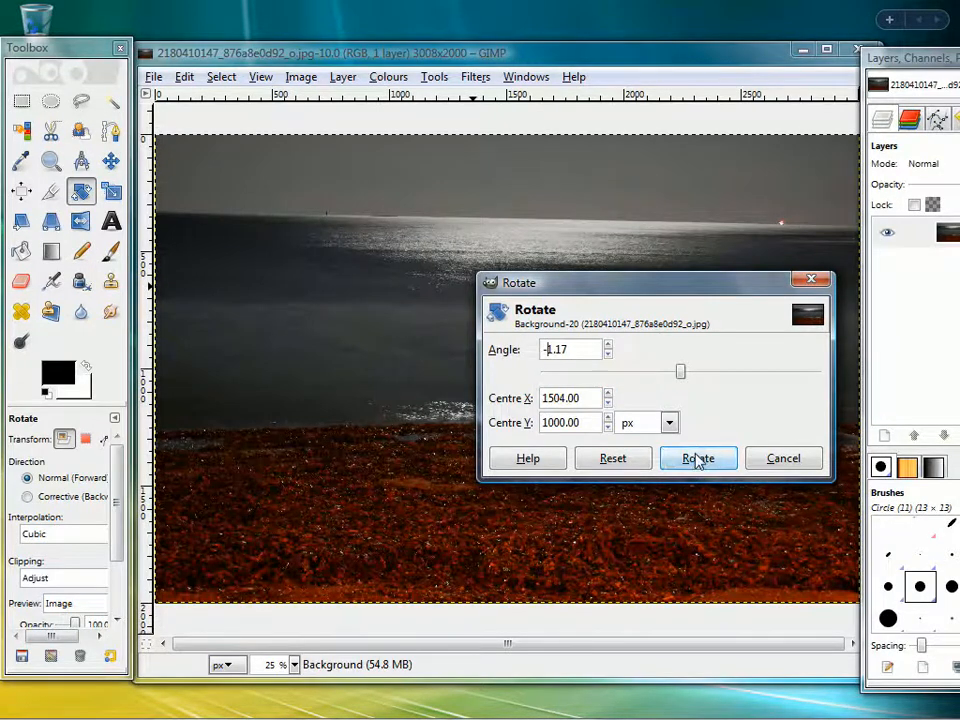
{"action": "left_click", "coordinate": [697, 458]}
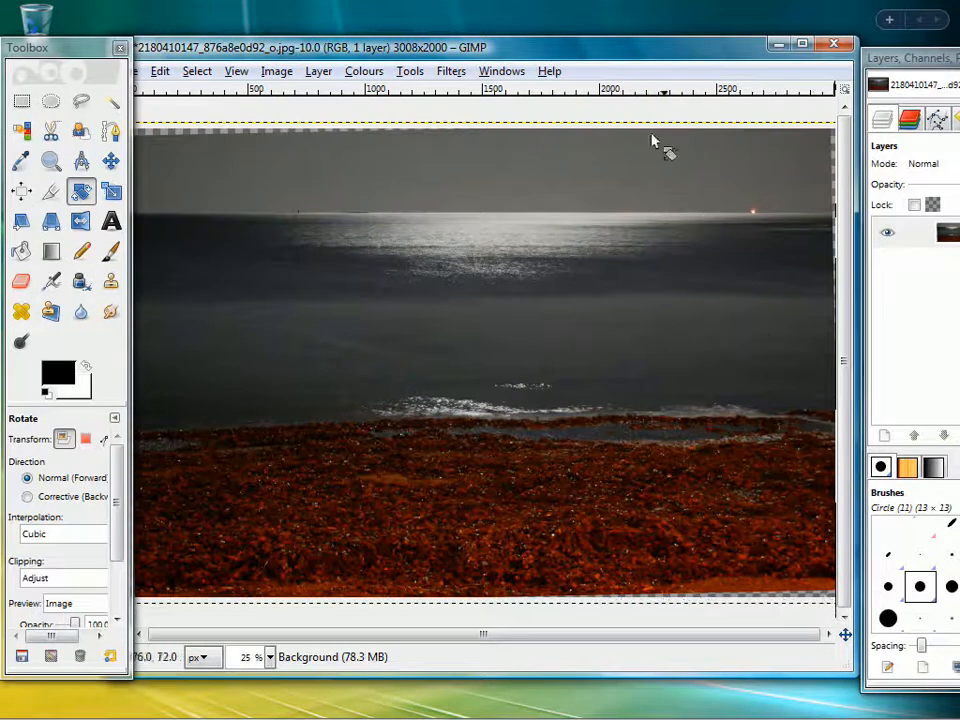
{"action": "left_click", "coordinate": [51, 191]}
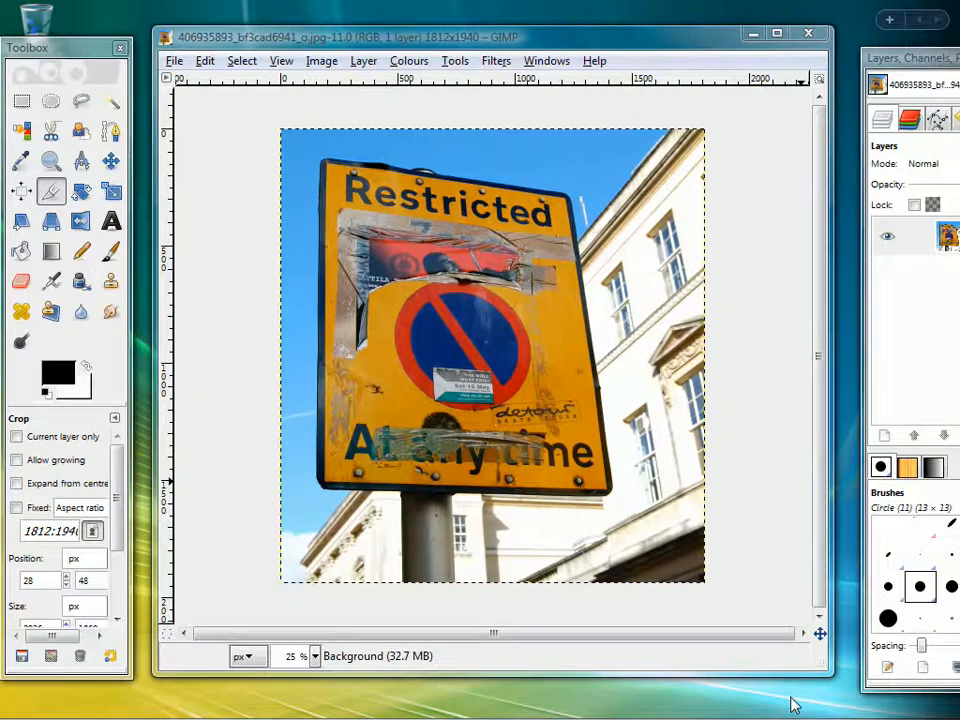
{"action": "mouse_move", "coordinate": [465, 290]}
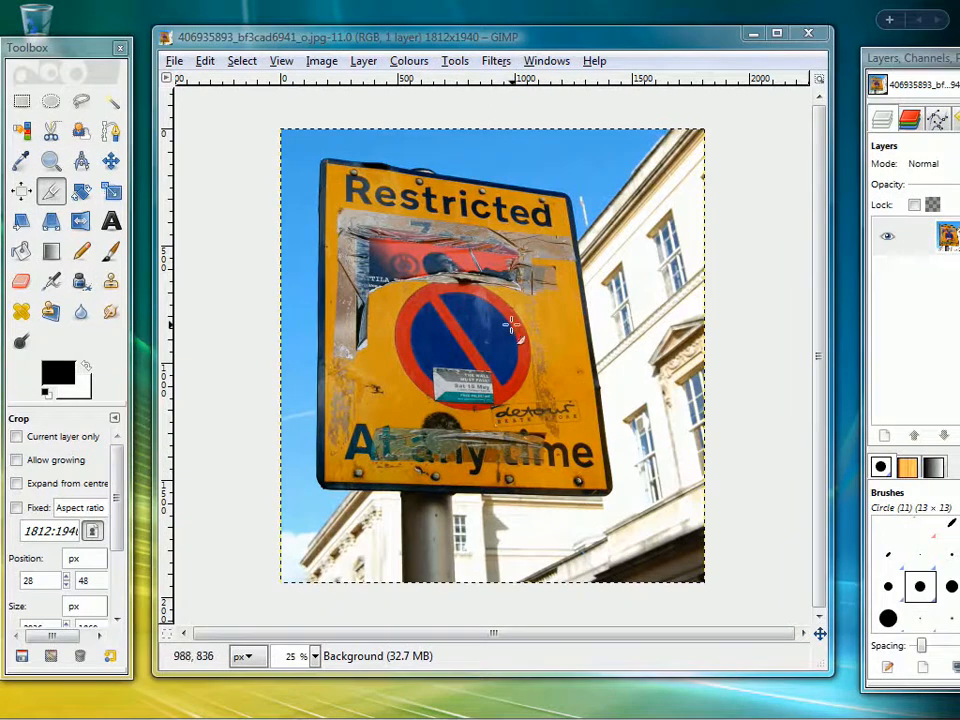
{"action": "mouse_move", "coordinate": [512, 490]}
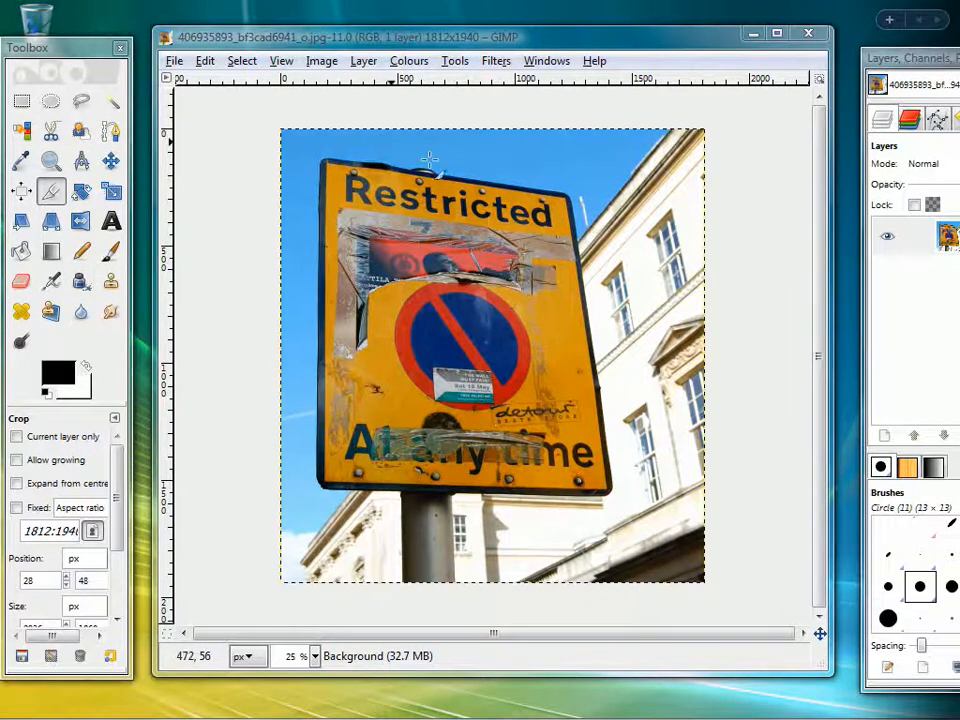
{"action": "mouse_move", "coordinate": [555, 200]}
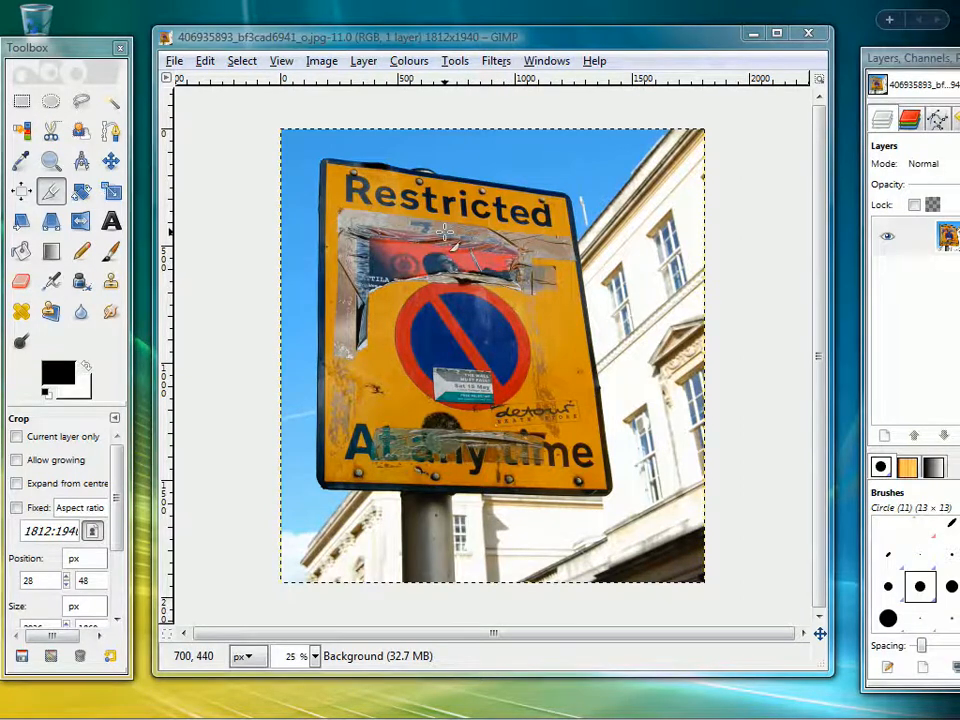
{"action": "mouse_move", "coordinate": [448, 240]}
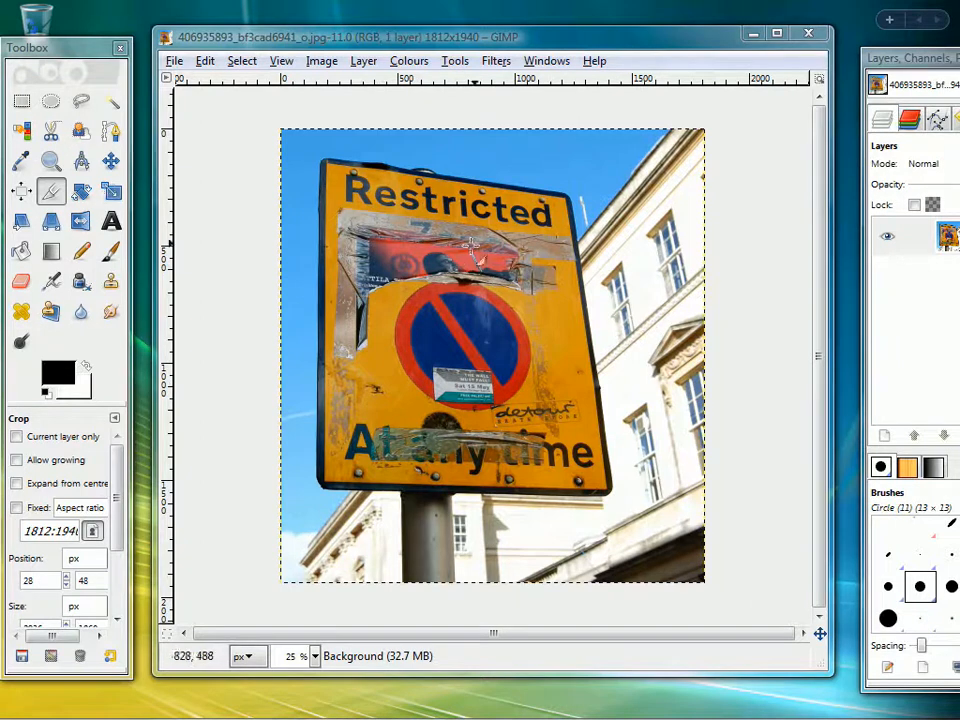
{"action": "mouse_move", "coordinate": [210, 225]}
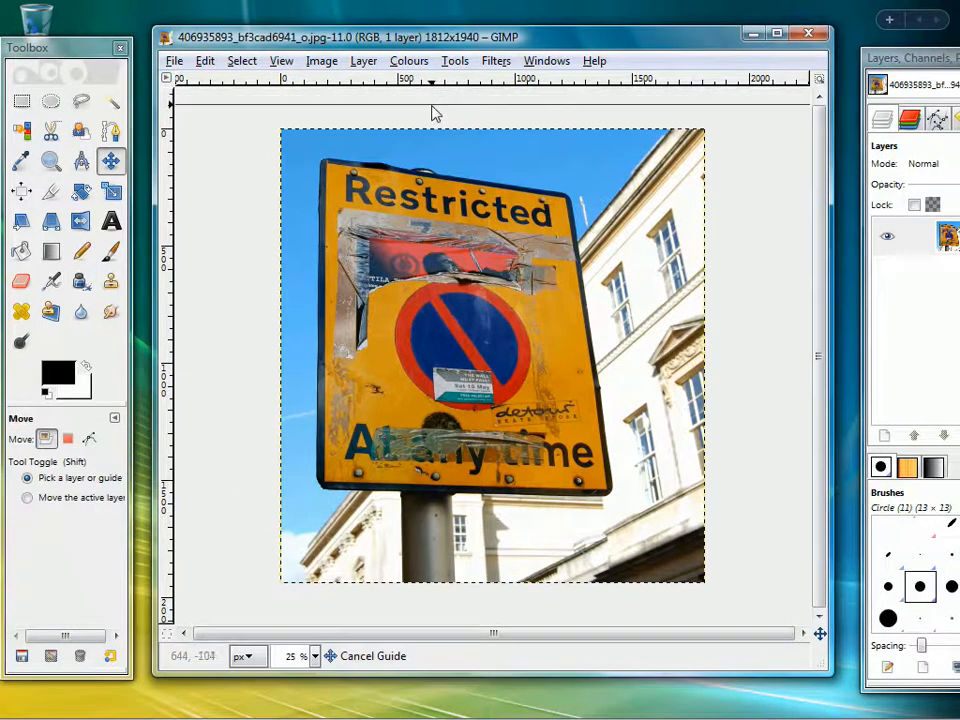
- Place guides along the Restricted sign's top, left, right and bottom edges
{"action": "left_click_drag", "start_coordinate": [435, 80], "coordinate": [435, 152]}
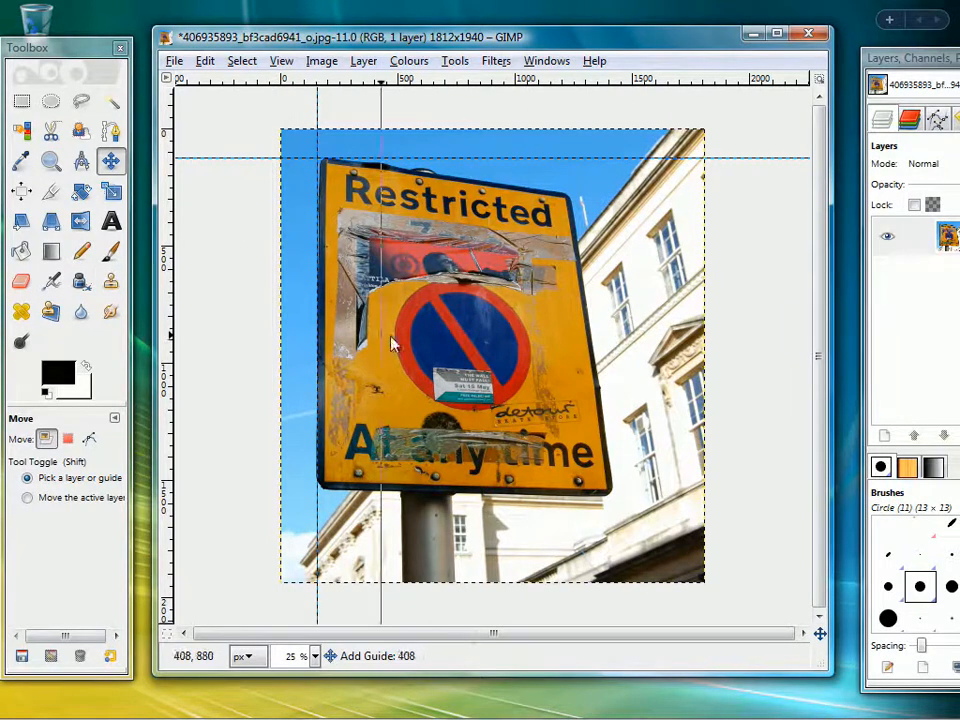
{"action": "left_click_drag", "start_coordinate": [383, 343], "coordinate": [613, 388]}
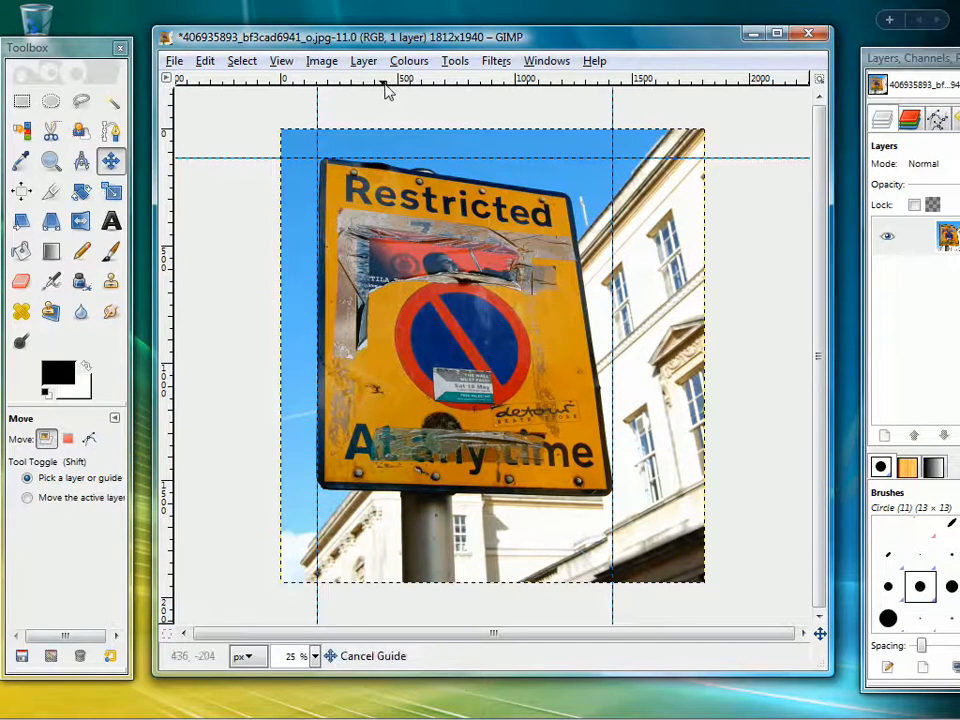
{"action": "left_click_drag", "start_coordinate": [388, 88], "coordinate": [467, 558]}
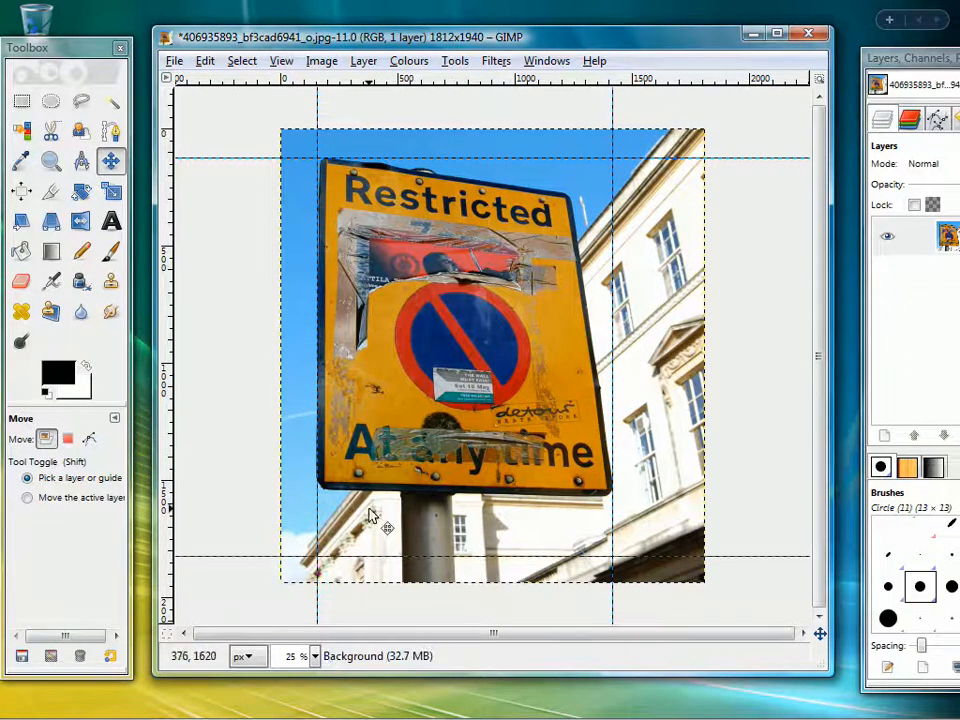
{"action": "mouse_move", "coordinate": [359, 367]}
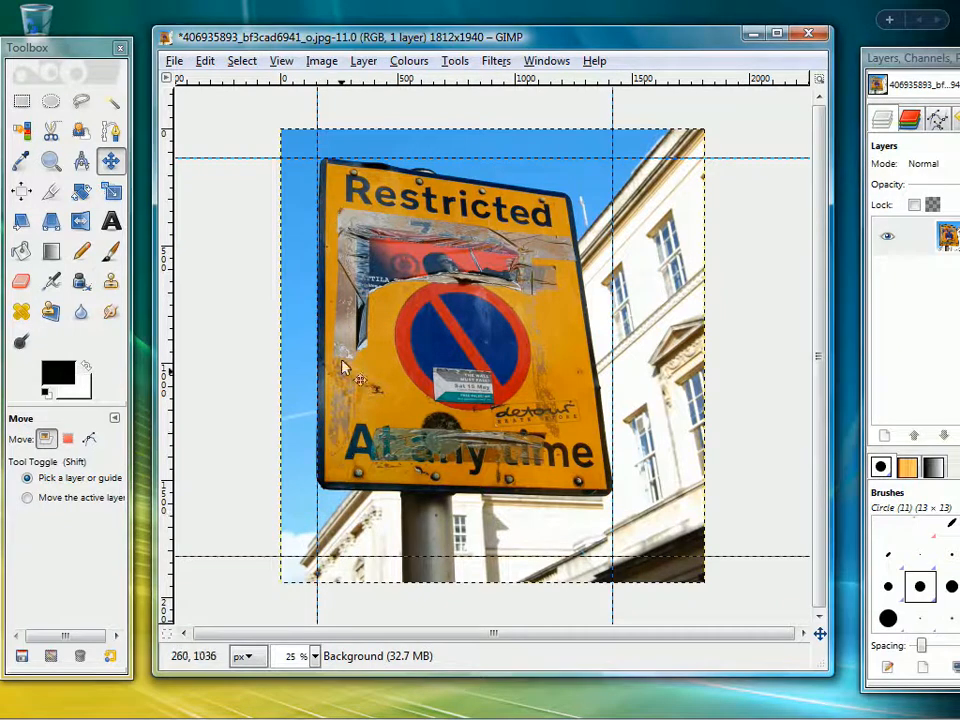
{"action": "mouse_move", "coordinate": [445, 120]}
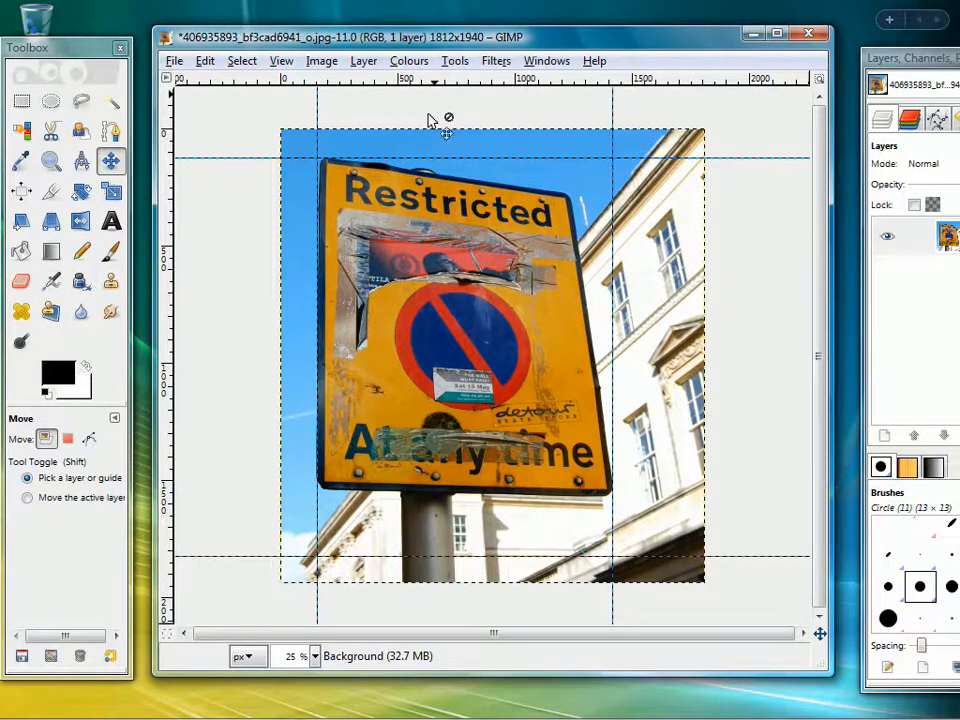
{"action": "mouse_move", "coordinate": [345, 380]}
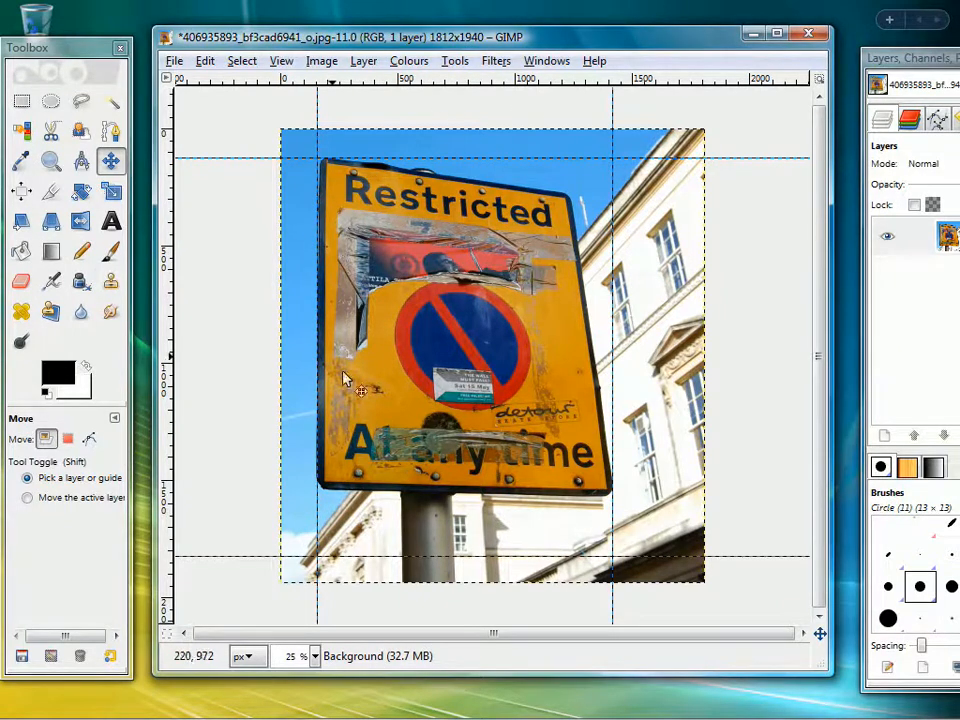
{"action": "mouse_move", "coordinate": [505, 120]}
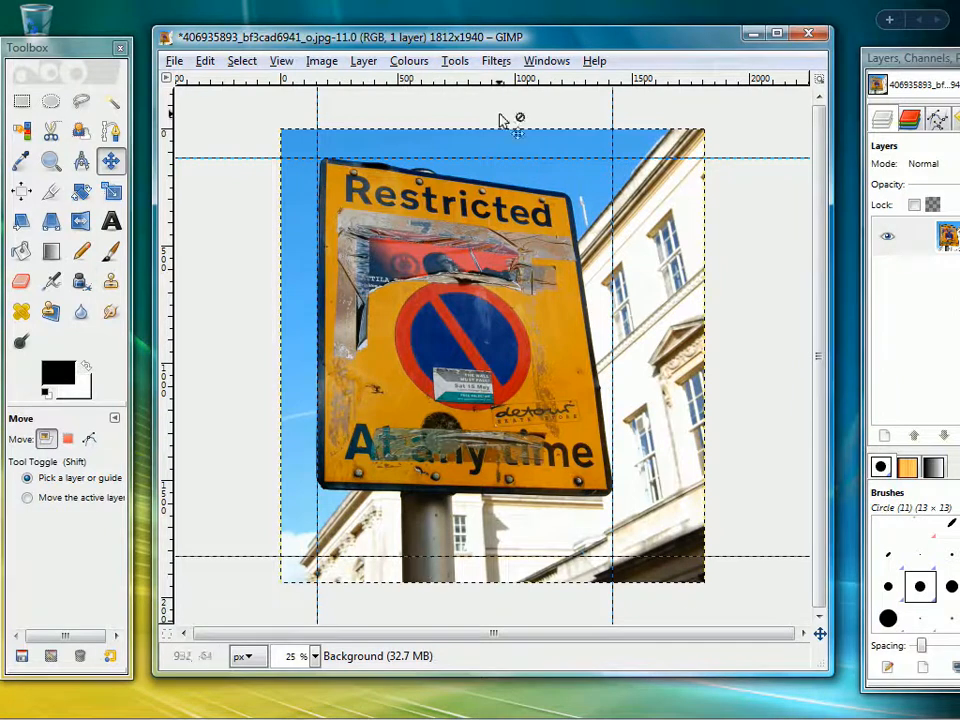
- Select the Perspective tool from Tools > Transform Tools
{"action": "left_click", "coordinate": [455, 61]}
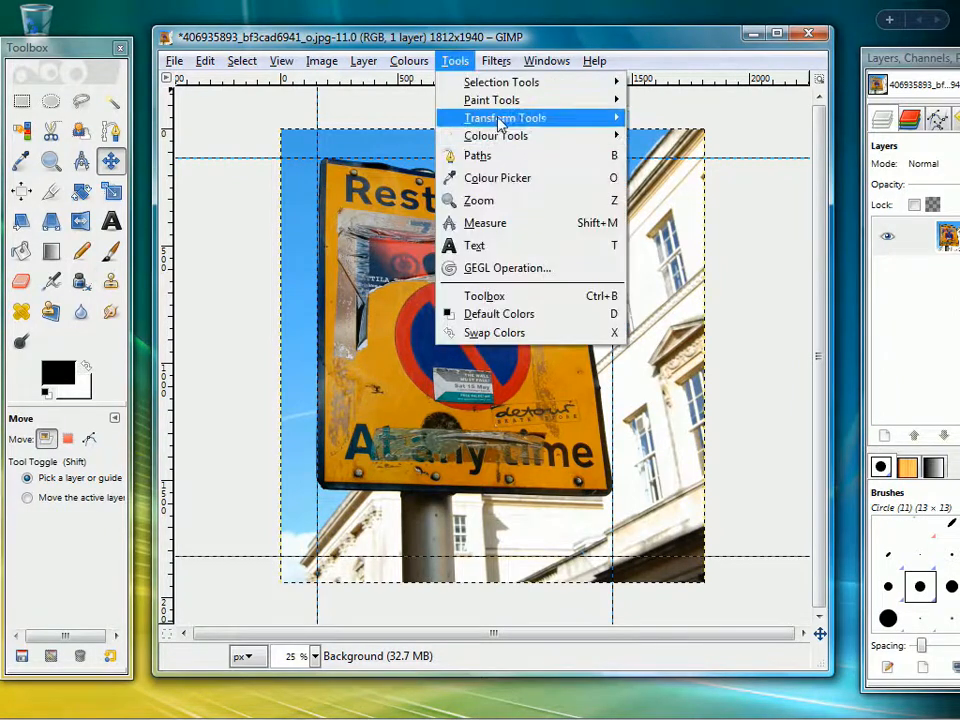
{"action": "mouse_move", "coordinate": [505, 117]}
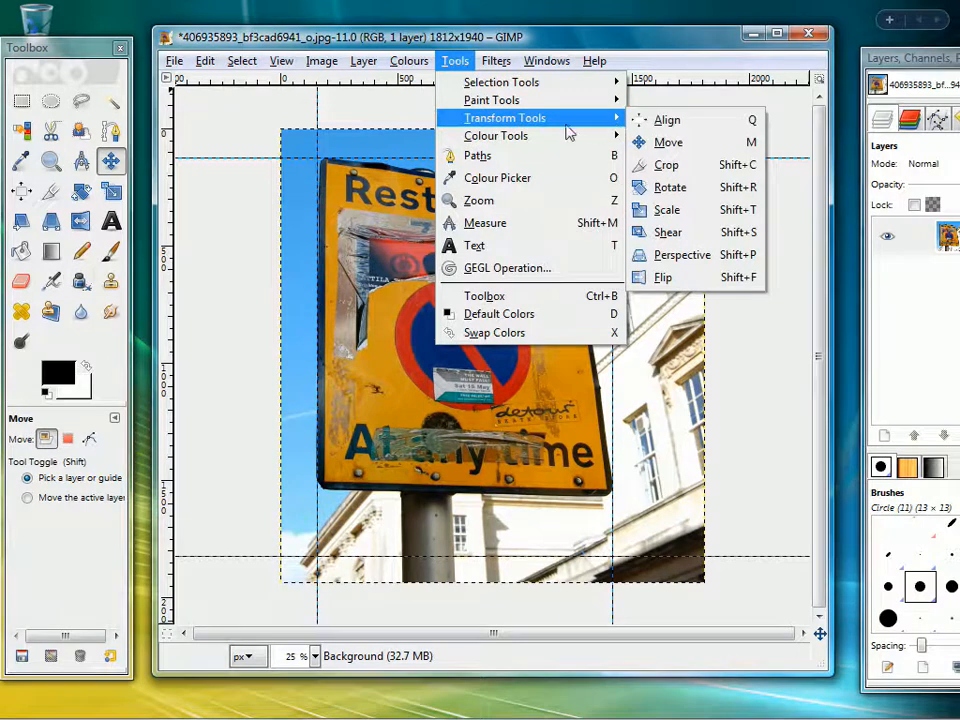
{"action": "mouse_move", "coordinate": [682, 254]}
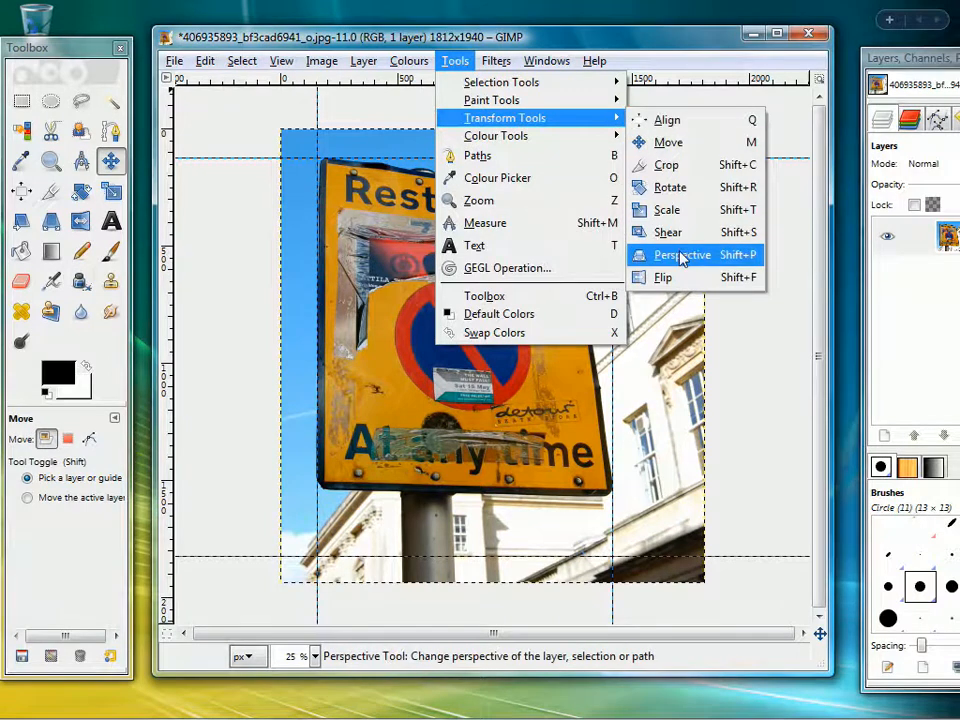
{"action": "left_click", "coordinate": [682, 254]}
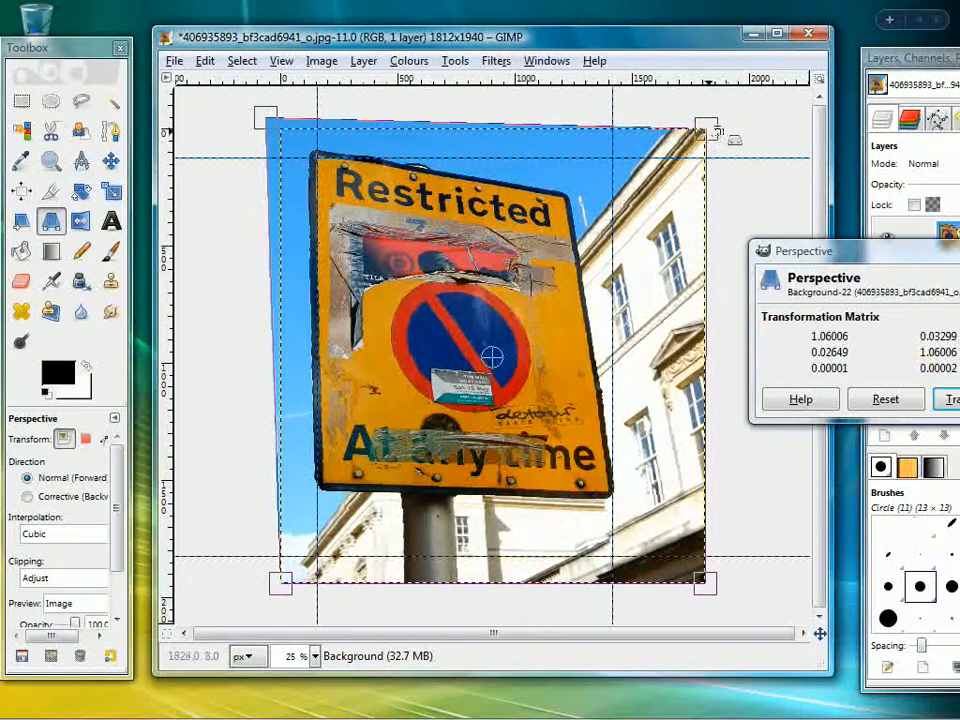
- Drag the perspective corner handles until the sign's edges meet the guides
{"action": "left_click_drag", "start_coordinate": [720, 131], "coordinate": [762, 95]}
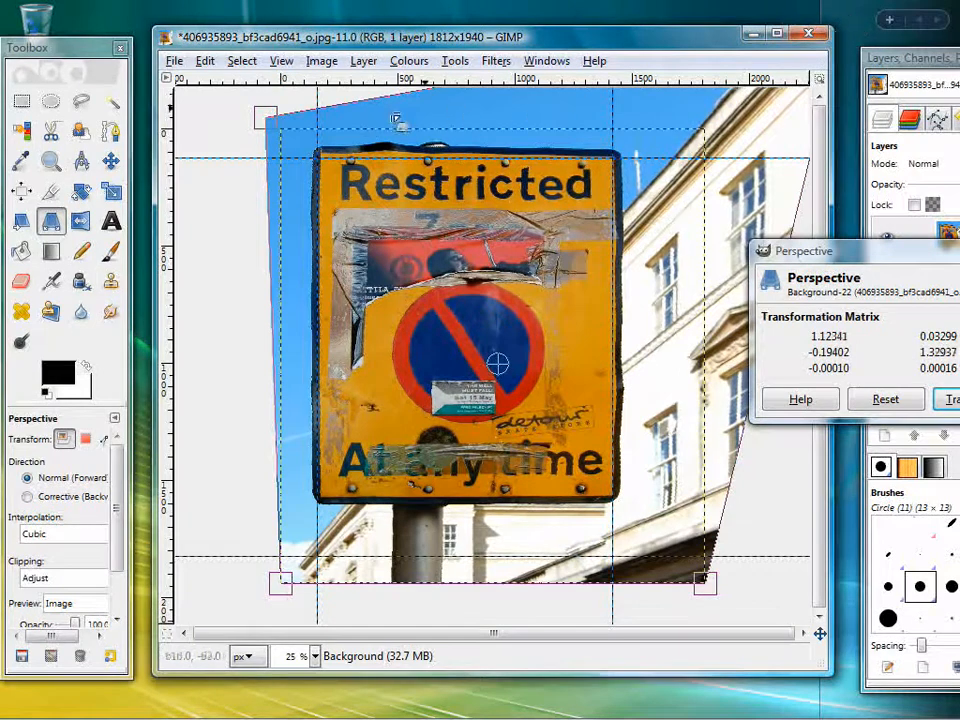
{"action": "left_click_drag", "start_coordinate": [266, 118], "coordinate": [260, 126]}
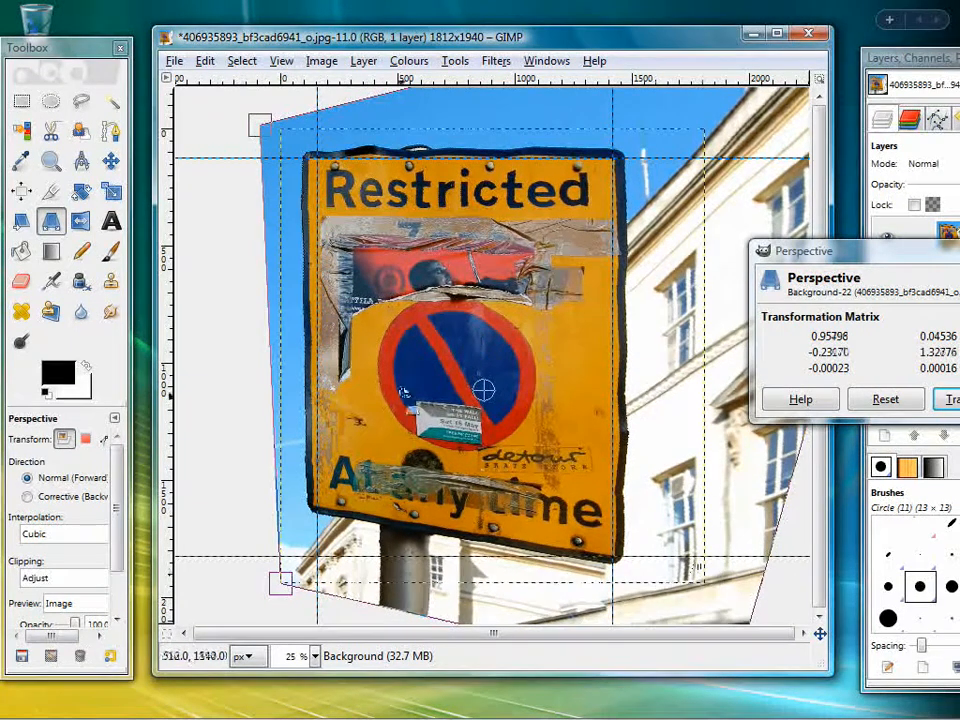
{"action": "left_click_drag", "start_coordinate": [253, 125], "coordinate": [280, 133]}
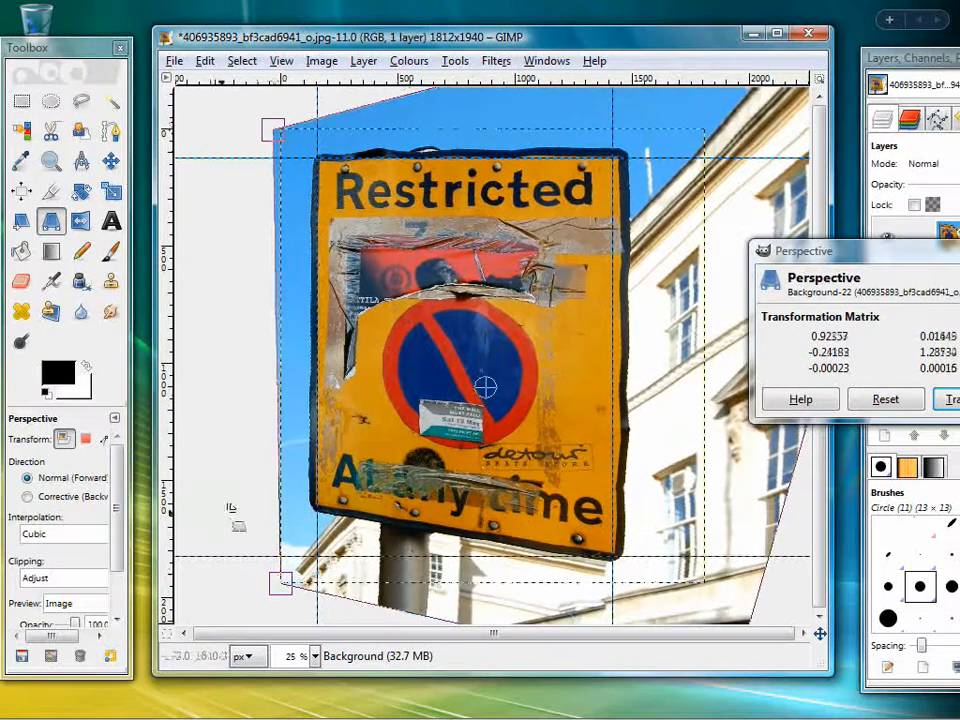
{"action": "left_click_drag", "start_coordinate": [280, 583], "coordinate": [295, 630]}
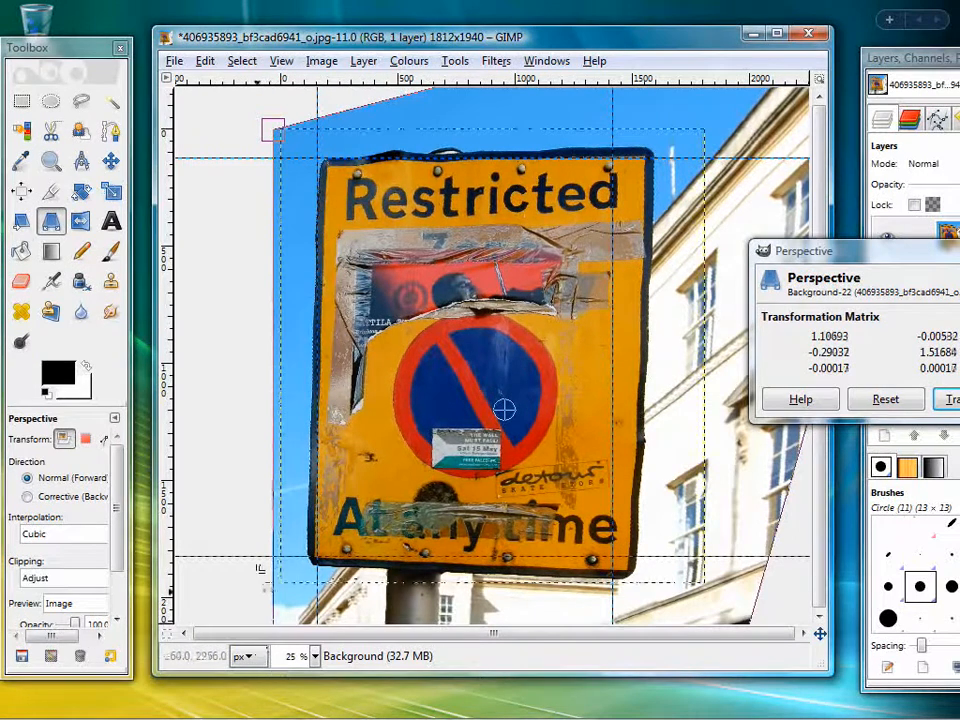
{"action": "left_click_drag", "start_coordinate": [272, 130], "coordinate": [268, 133]}
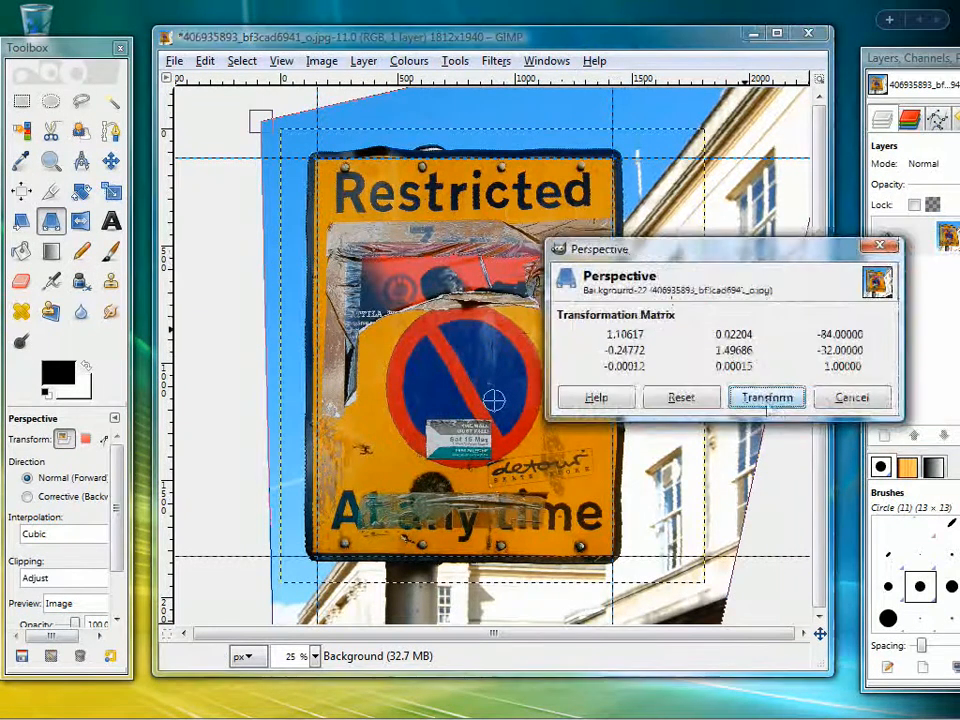
- Apply the perspective correction, then undo and redo it from the Edit menu
{"action": "left_click", "coordinate": [767, 397]}
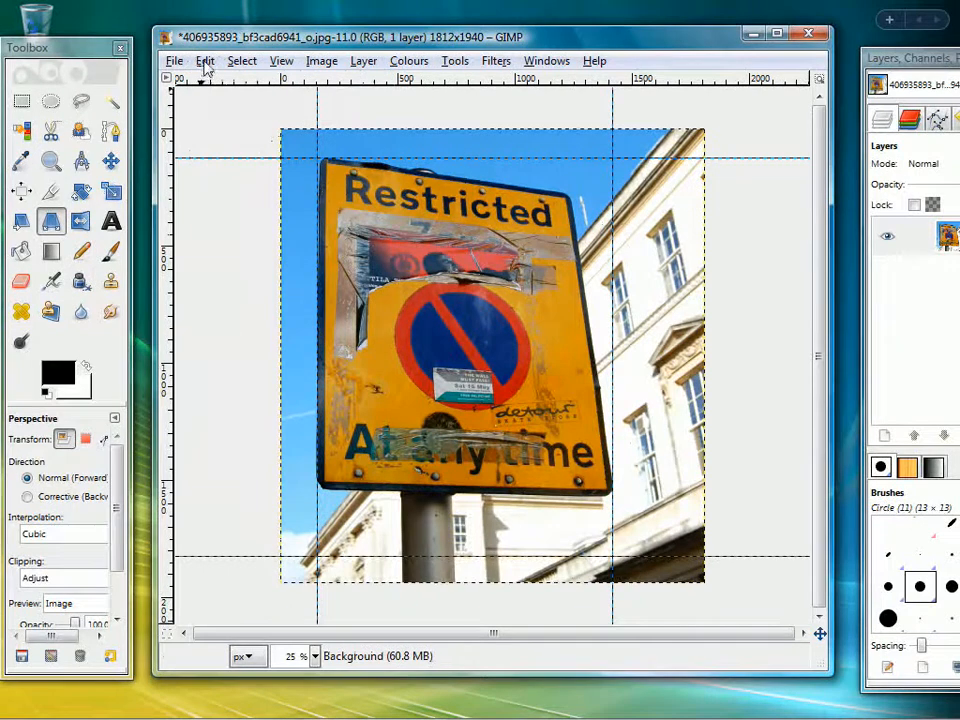
{"action": "left_click", "coordinate": [205, 61]}
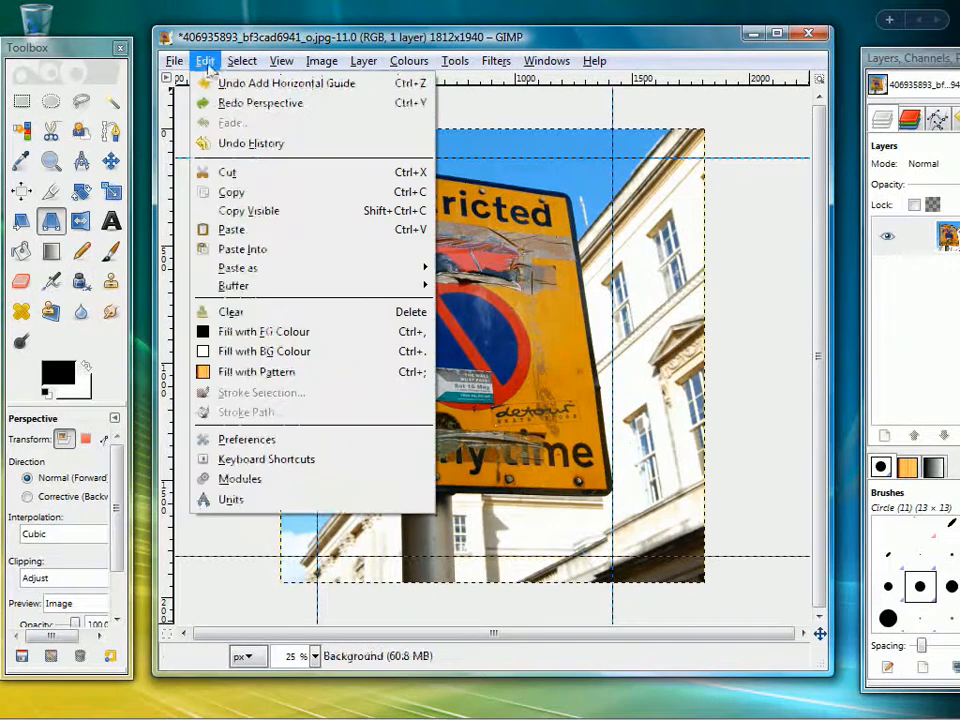
{"action": "left_click", "coordinate": [260, 103]}
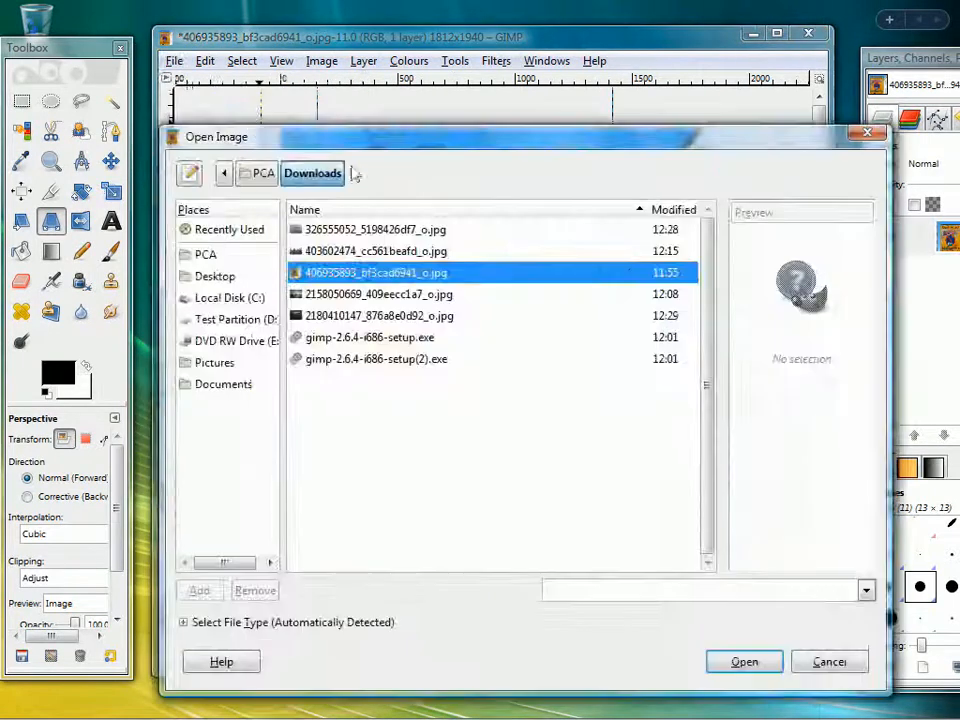
- Open the skyline photo 403602474_cc561beafd_o.jpg from Downloads
{"action": "left_click", "coordinate": [377, 251]}
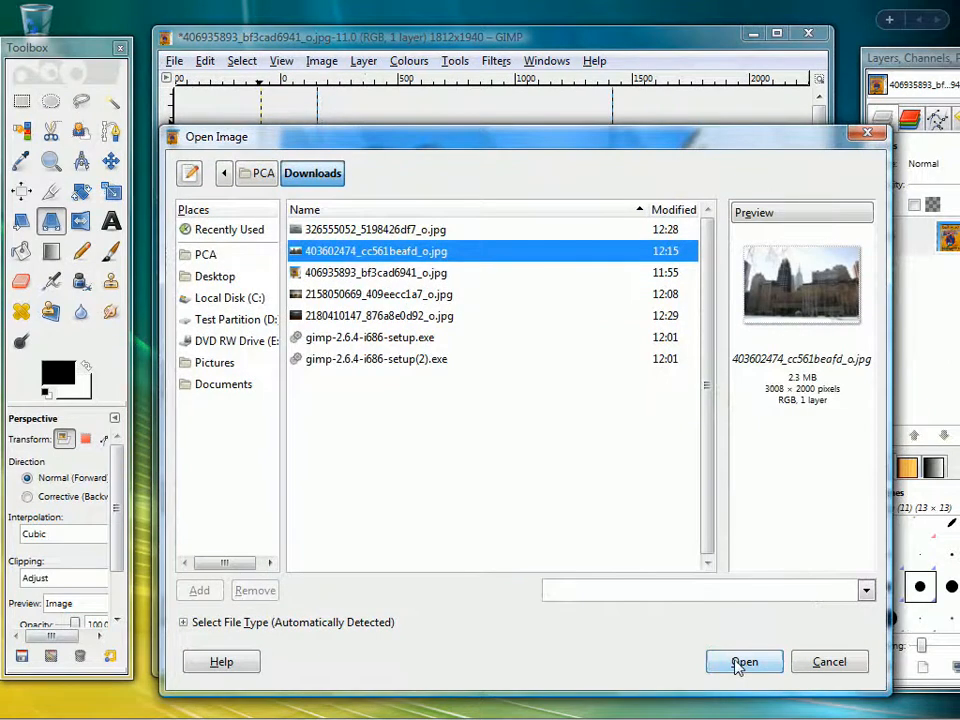
{"action": "left_click", "coordinate": [744, 661]}
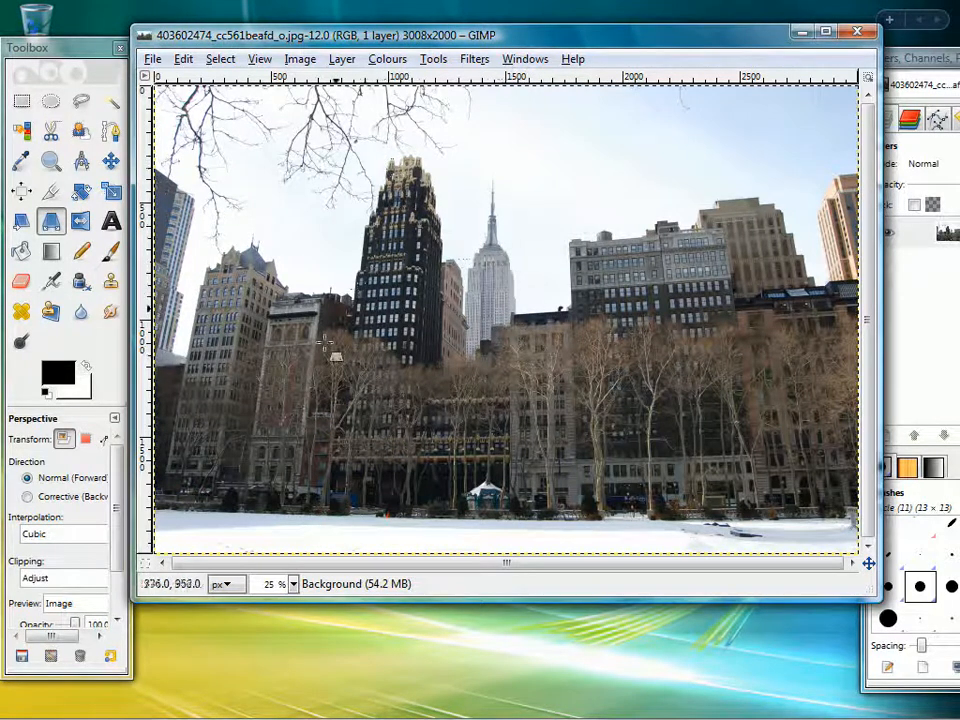
{"action": "mouse_move", "coordinate": [265, 378]}
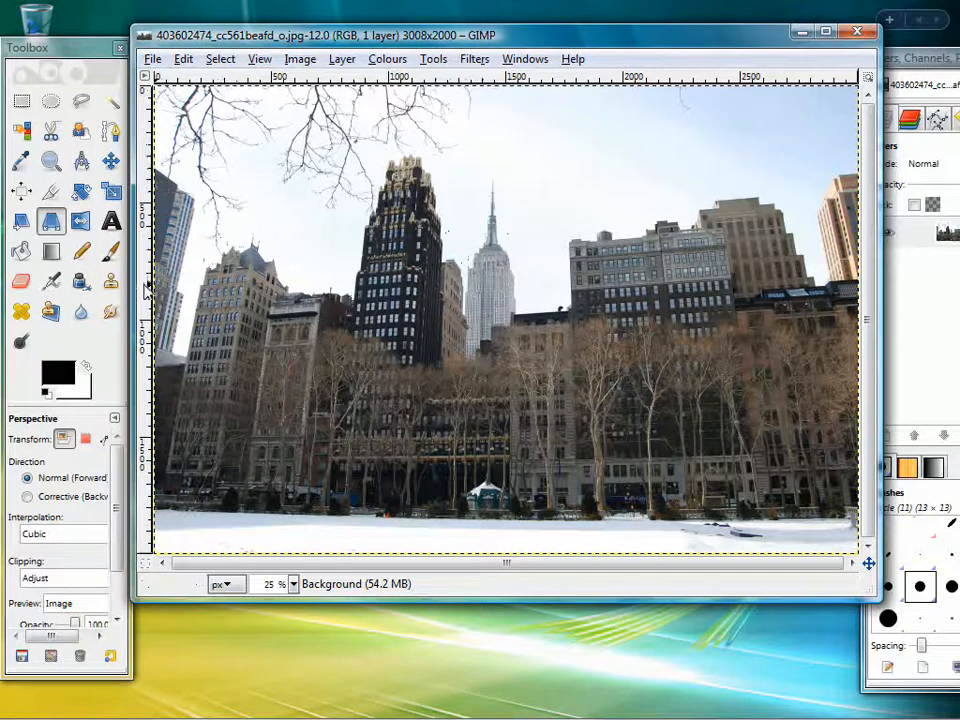
- Pull a guide out of the ruler to mark the building edges
{"action": "left_click", "coordinate": [110, 161]}
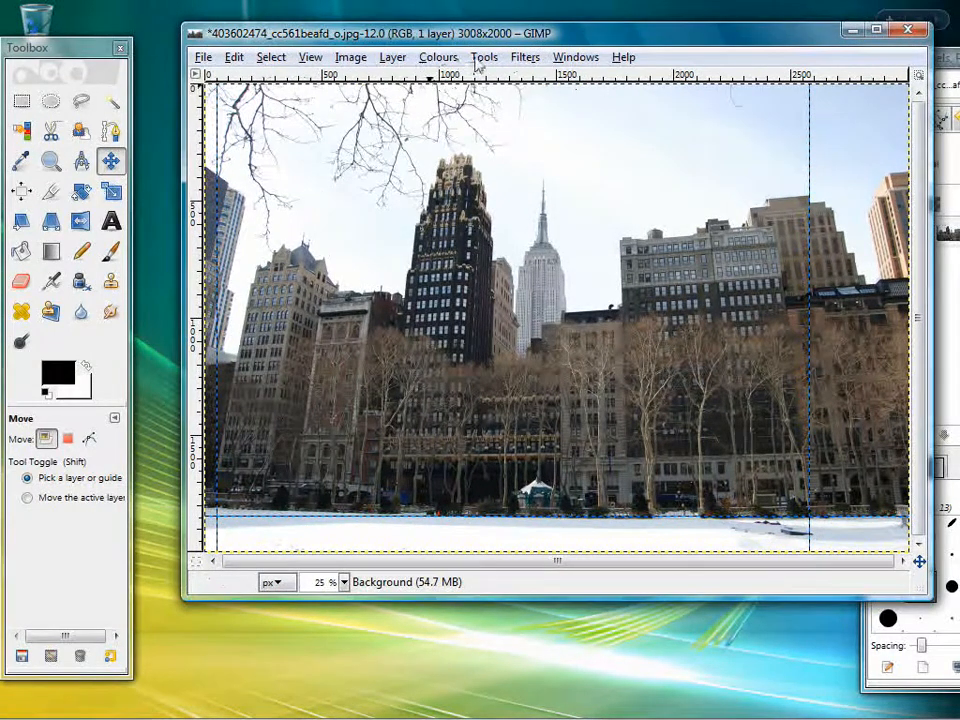
- Apply a perspective transform so the skyline buildings stand upright against the guides
{"action": "left_click", "coordinate": [484, 56]}
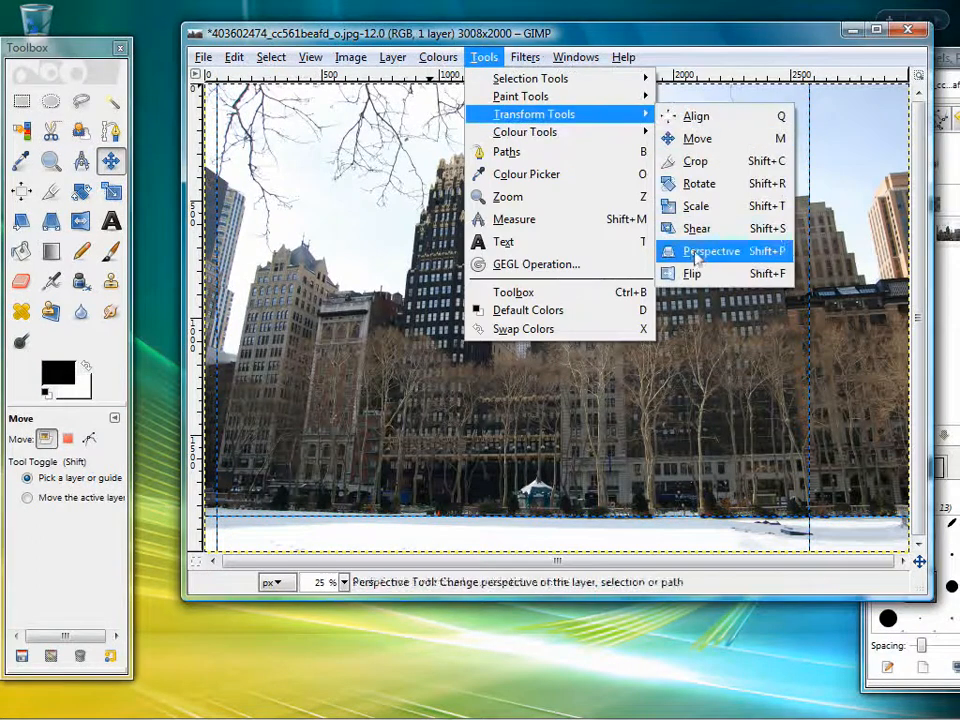
{"action": "left_click", "coordinate": [712, 251]}
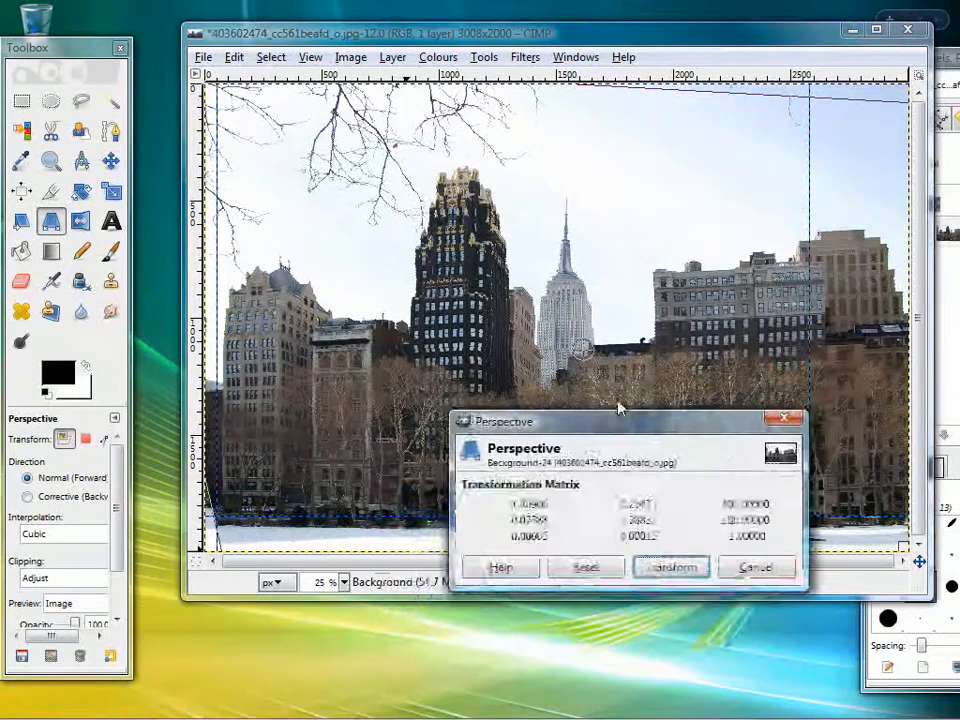
{"action": "left_click", "coordinate": [670, 567]}
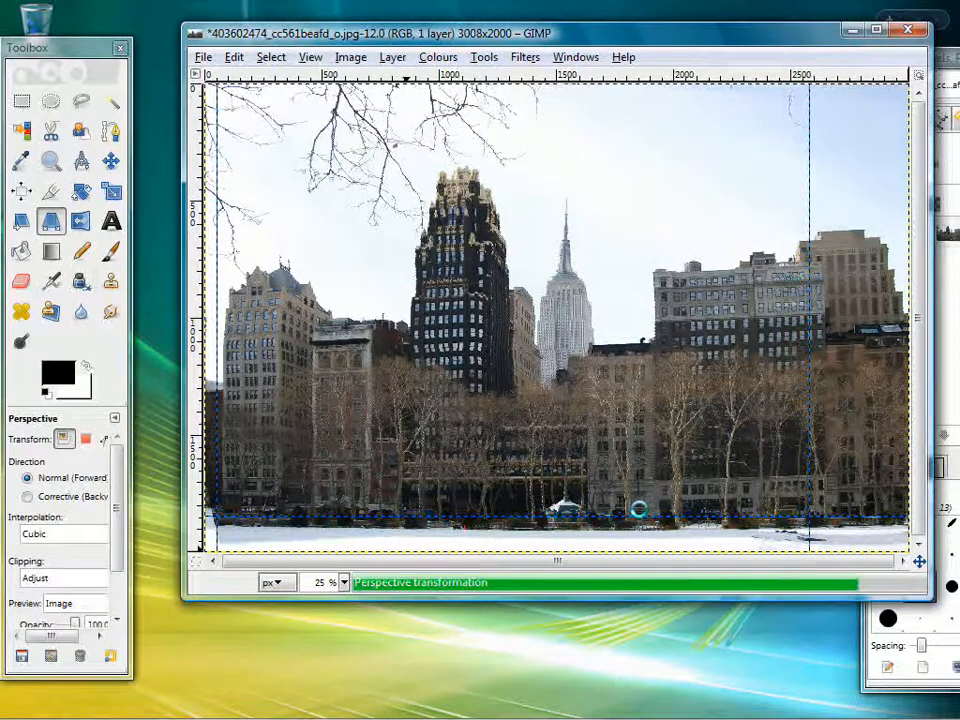
- Finish the perspective correction, leaving transparent slivers along the photo's top edge
{"action": "left_click_drag", "start_coordinate": [640, 510], "coordinate": [560, 475]}
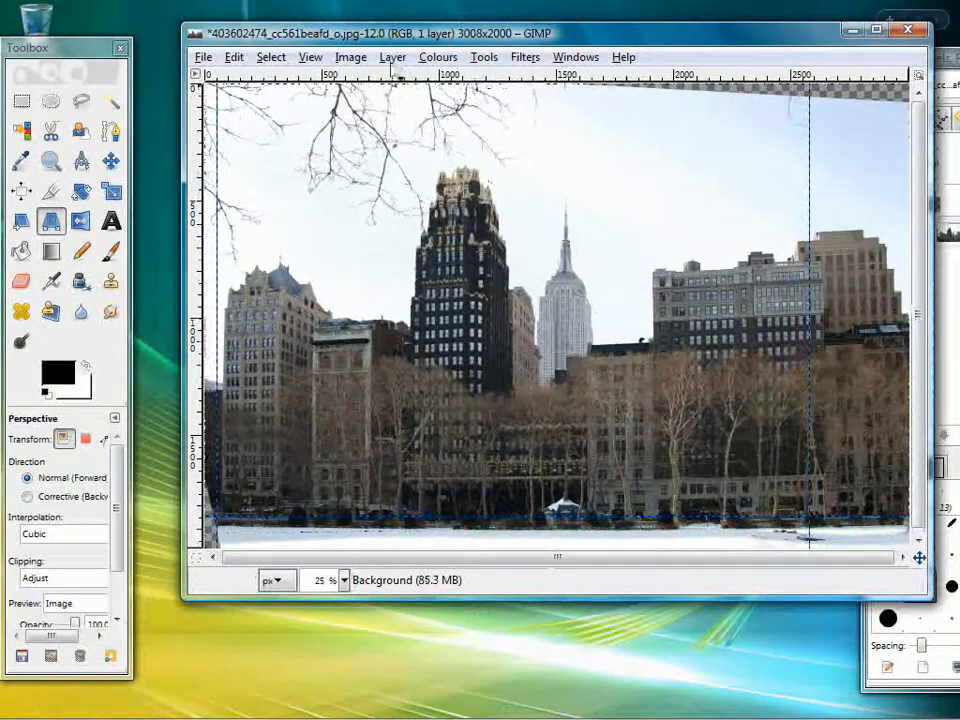
{"action": "left_click", "coordinate": [311, 56]}
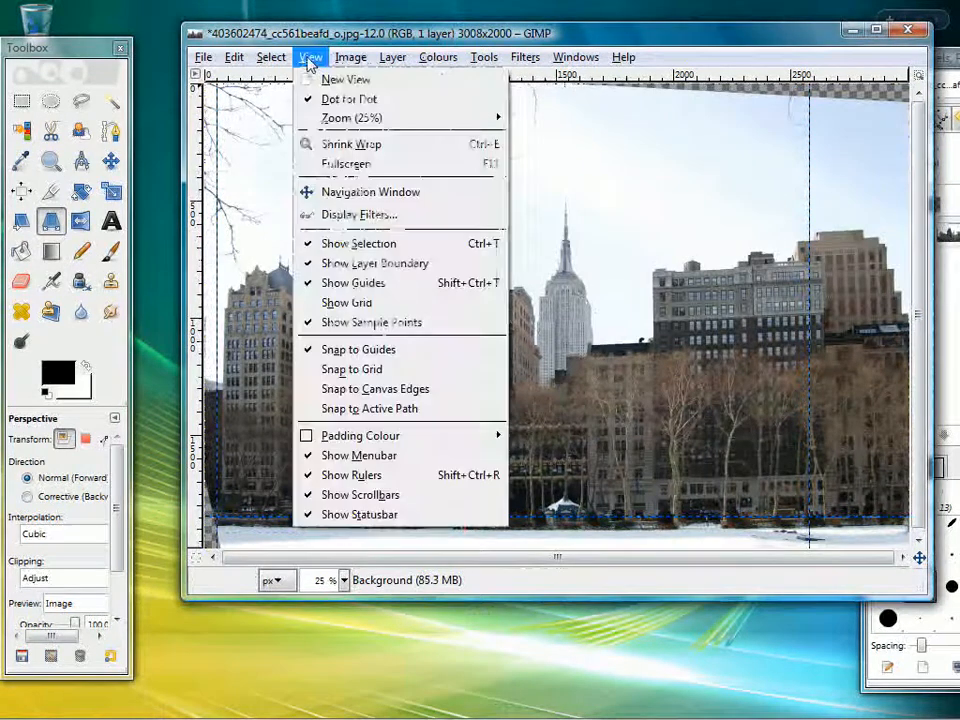
{"action": "mouse_move", "coordinate": [349, 98]}
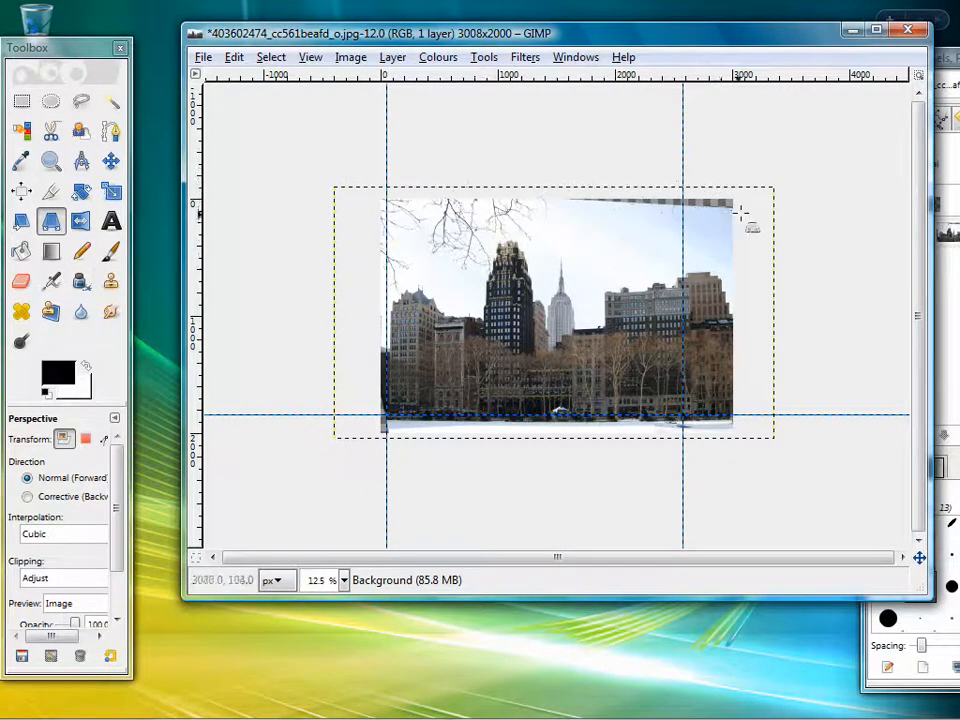
- Mark out a crop region of about 2388 by 1780 pixels inside the corrected photo
{"action": "left_click_drag", "start_coordinate": [750, 210], "coordinate": [725, 205]}
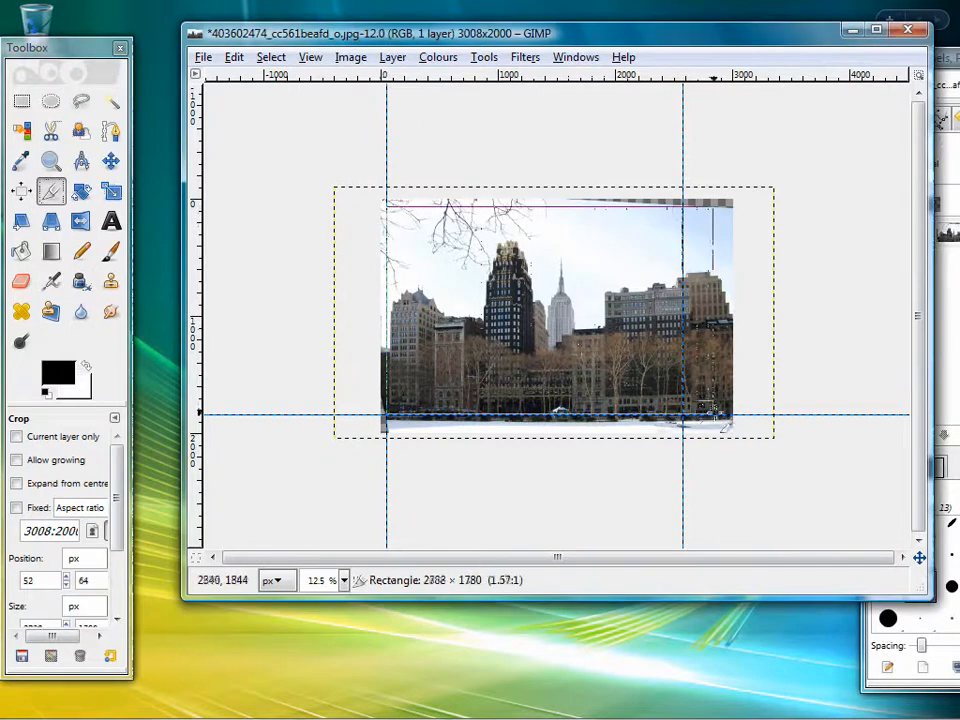
- Adjust the crop rectangle inside the transparent edges and crop the photo to 2812 by 1936 pixels
{"action": "left_click_drag", "start_coordinate": [728, 422], "coordinate": [720, 435]}
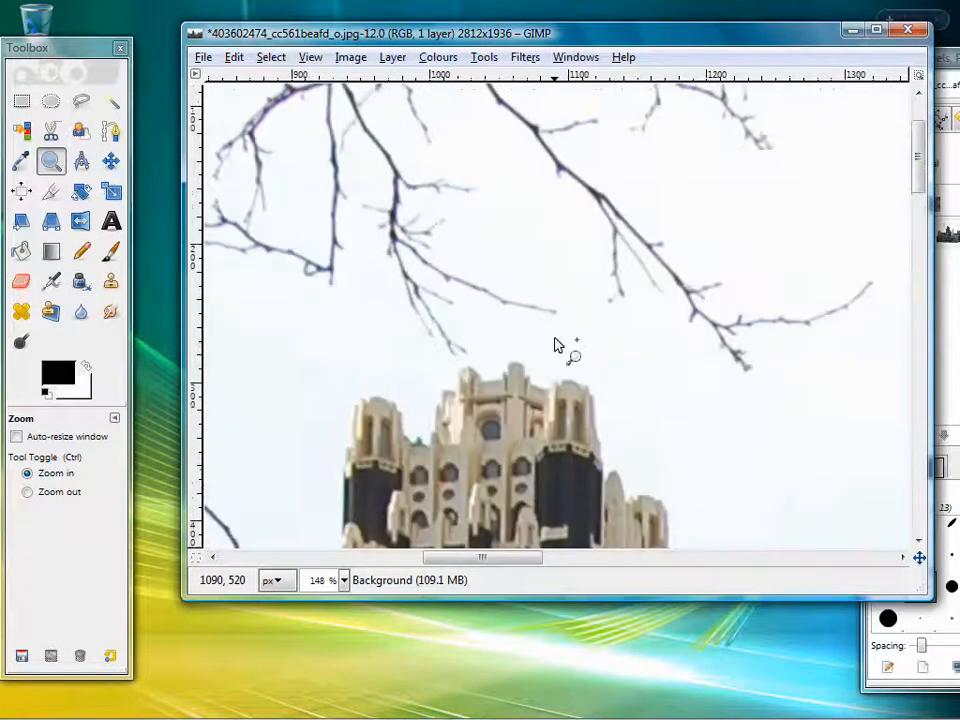
{"action": "scroll", "scroll_direction": "down", "scroll_amount": 3}
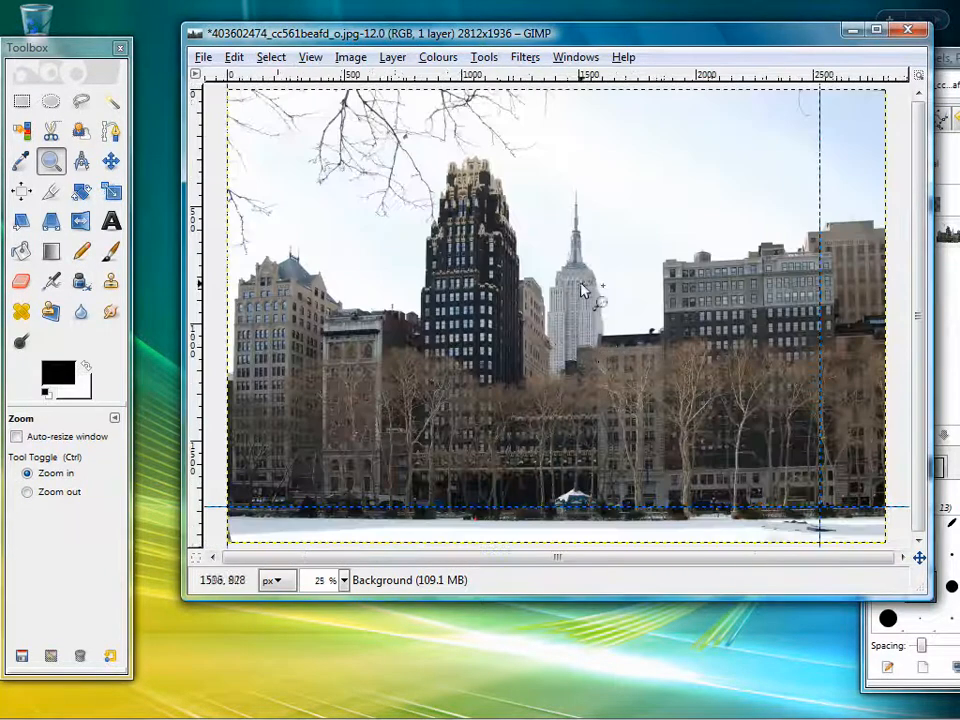
{"action": "left_click", "coordinate": [580, 290]}
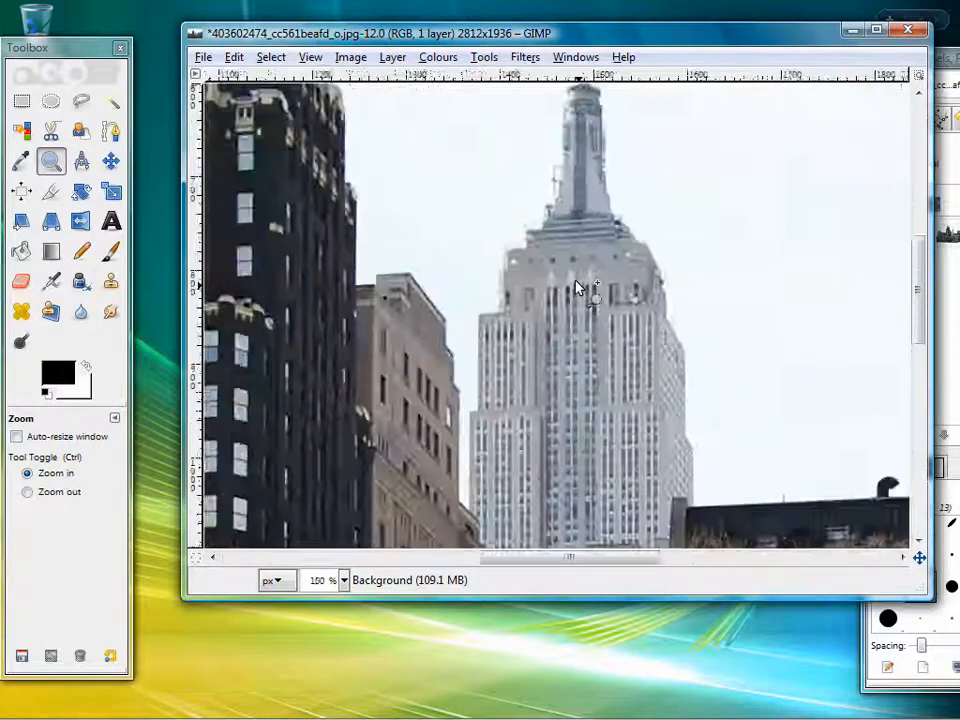
{"action": "left_click", "coordinate": [575, 290]}
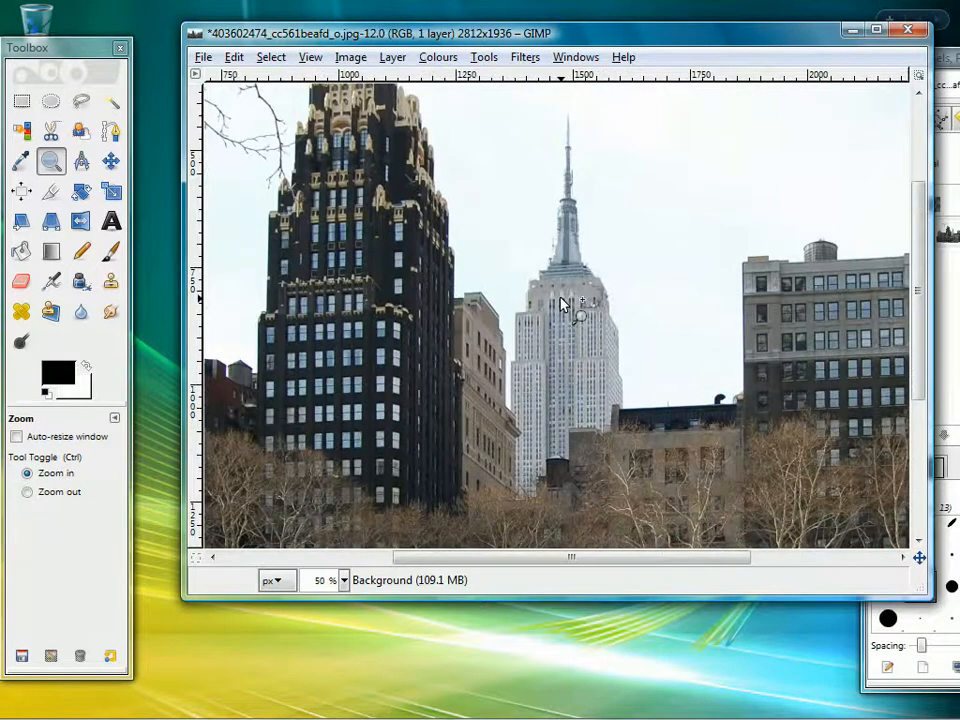
{"action": "left_click", "coordinate": [27, 491]}
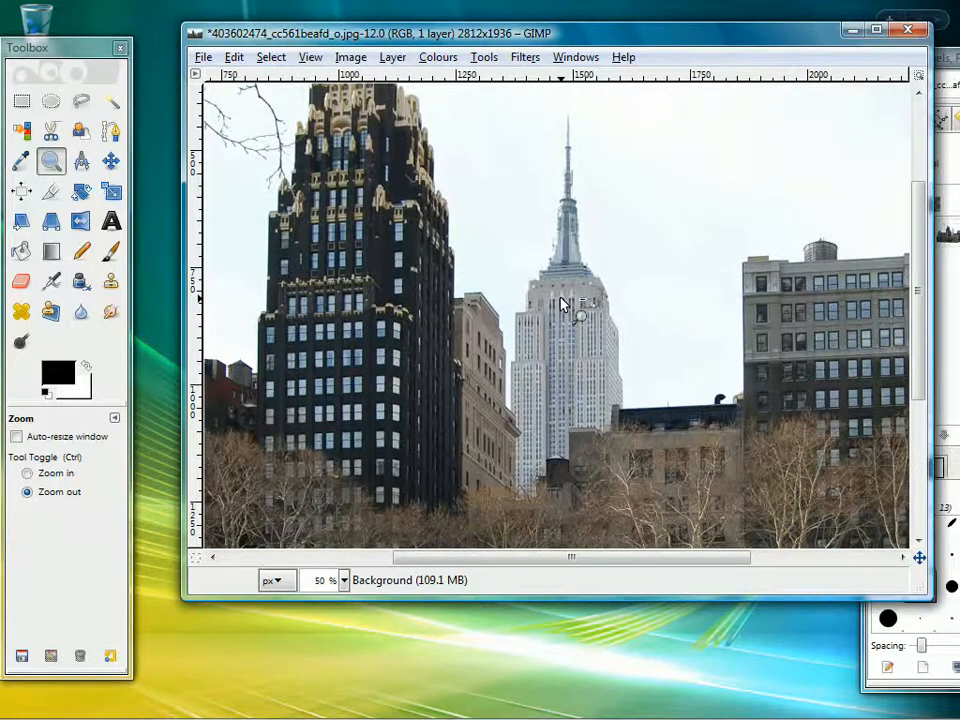
{"action": "left_click", "coordinate": [560, 305]}
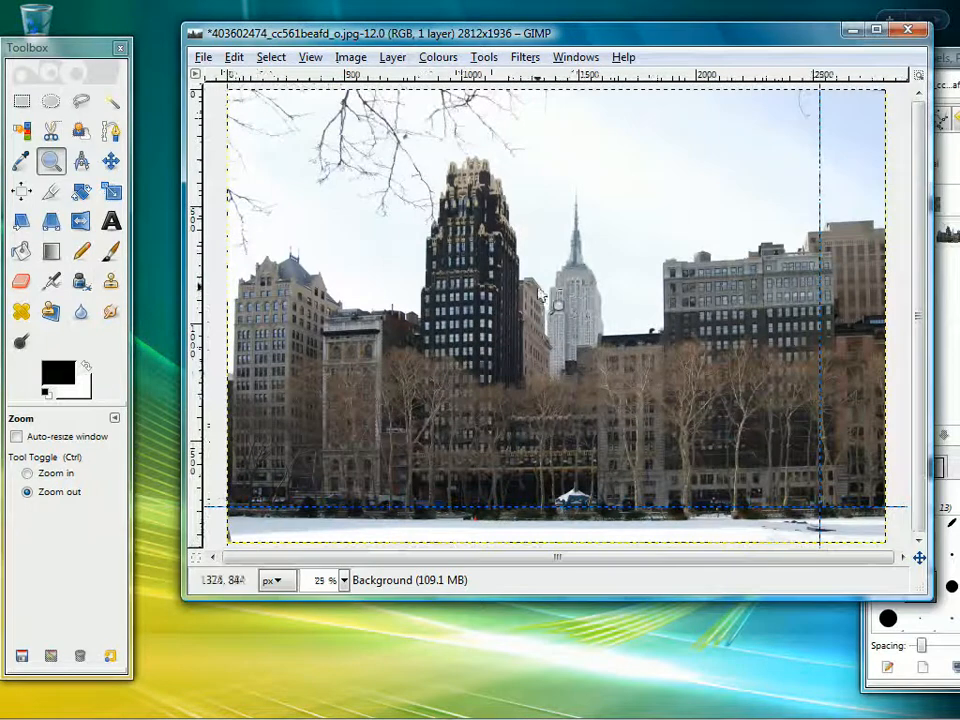
- Open Image > Scale Image, showing the photo at 2812 by 1936 pixels and 300 ppi
{"action": "left_click", "coordinate": [351, 56]}
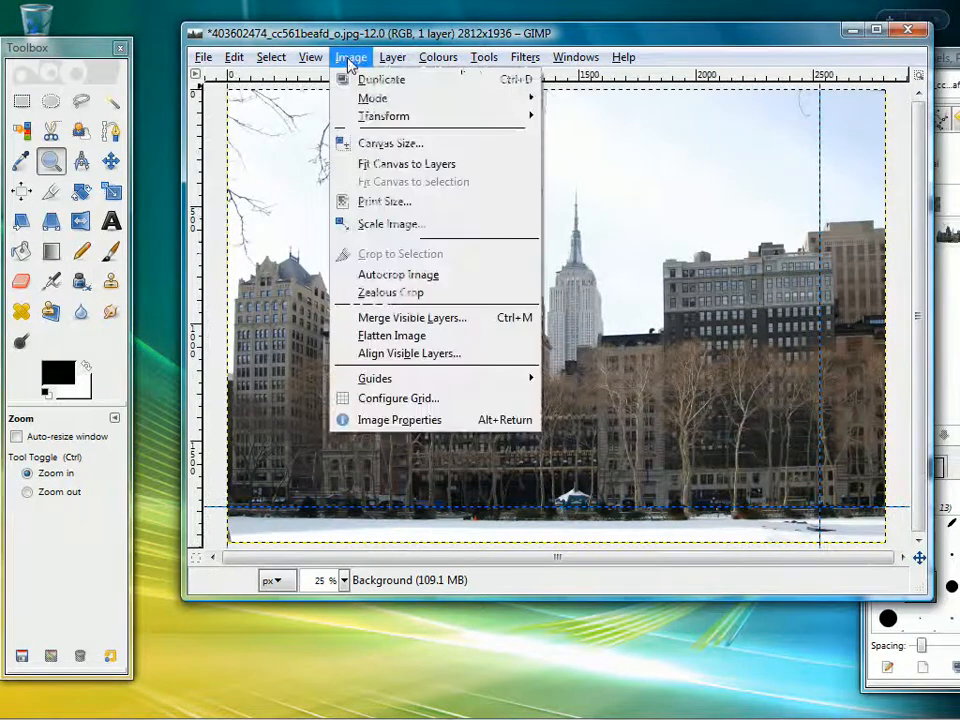
{"action": "left_click", "coordinate": [391, 223]}
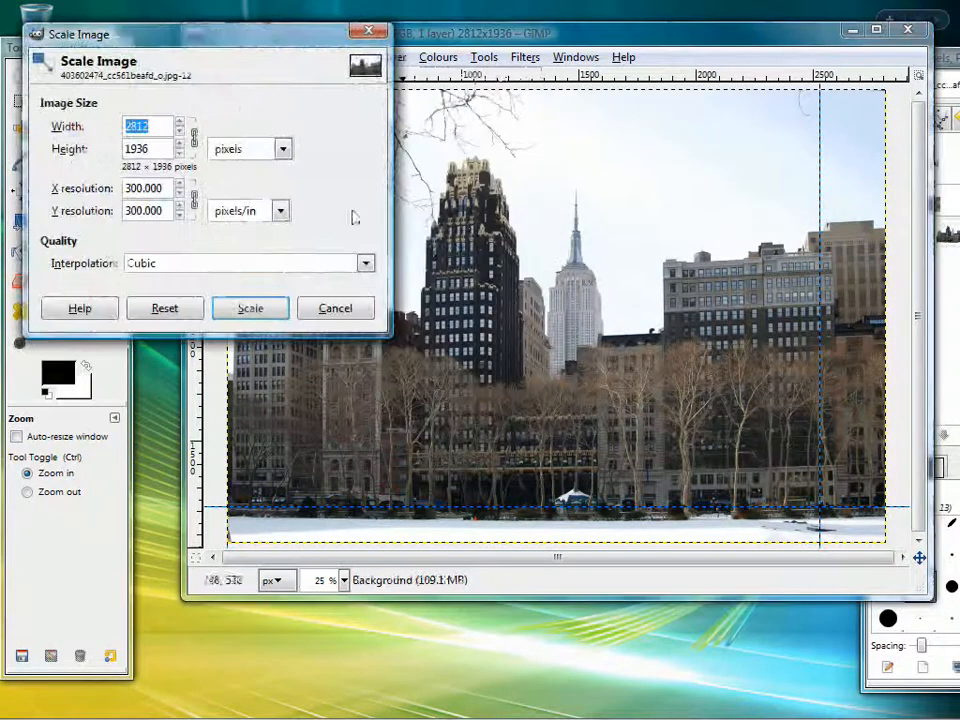